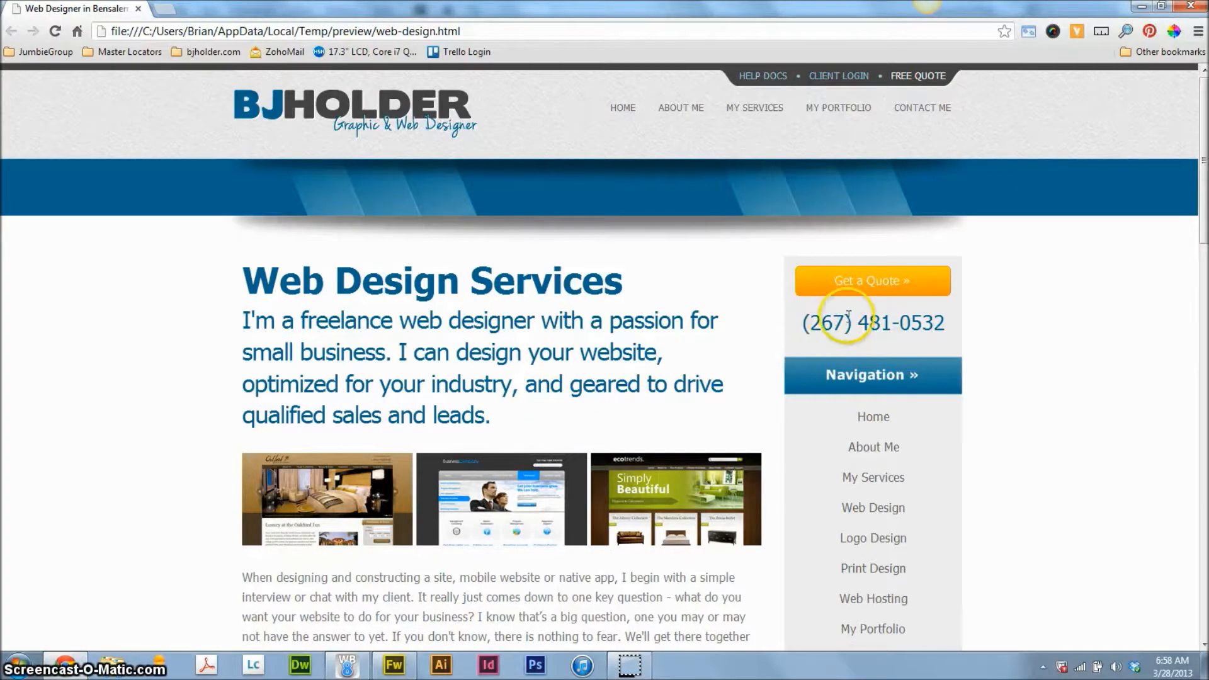
mouse_move(872, 292)
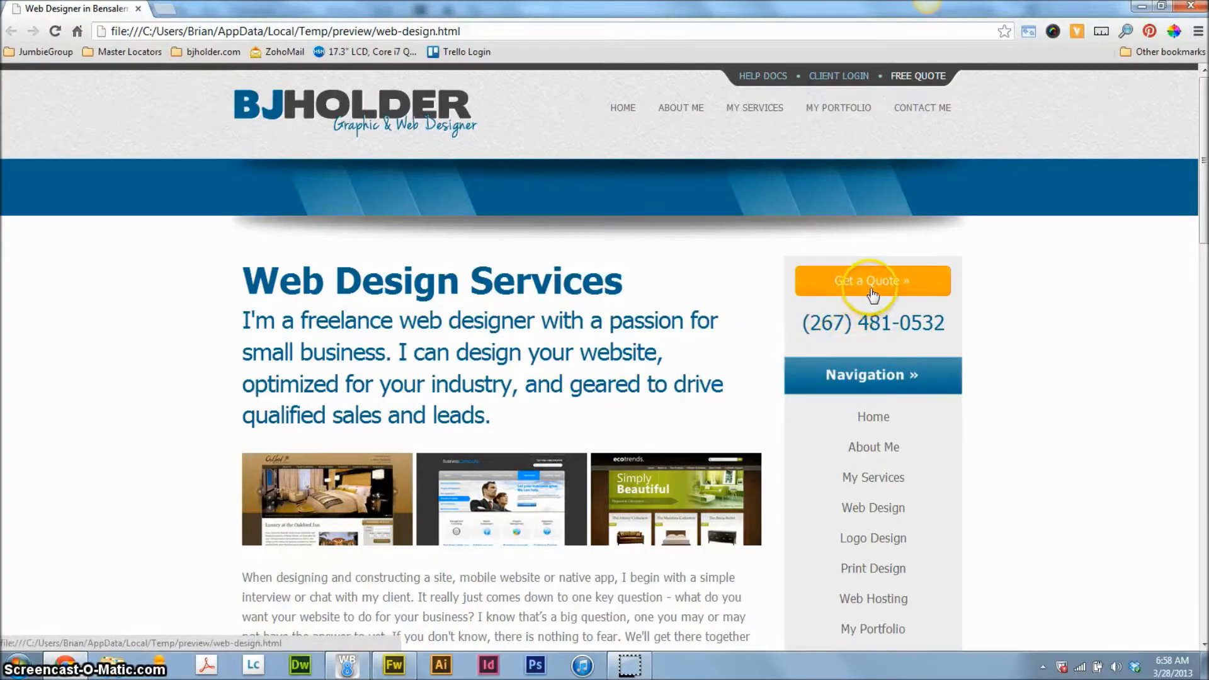
mouse_move(950, 285)
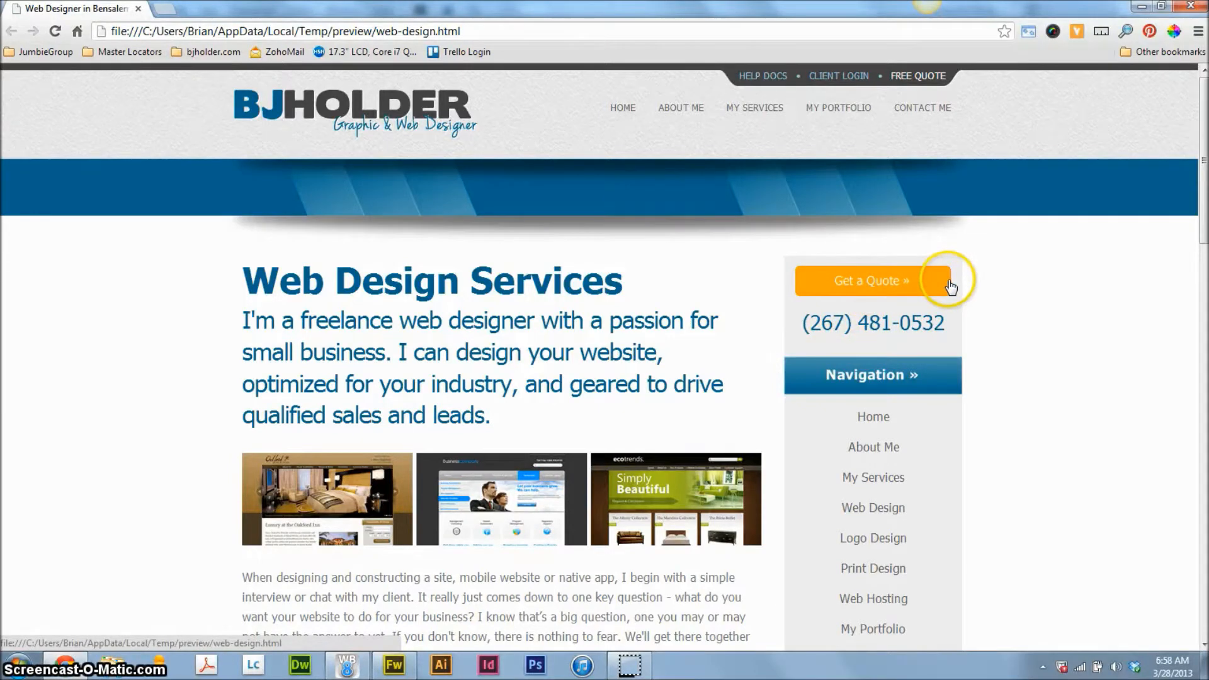
mouse_move(742, 286)
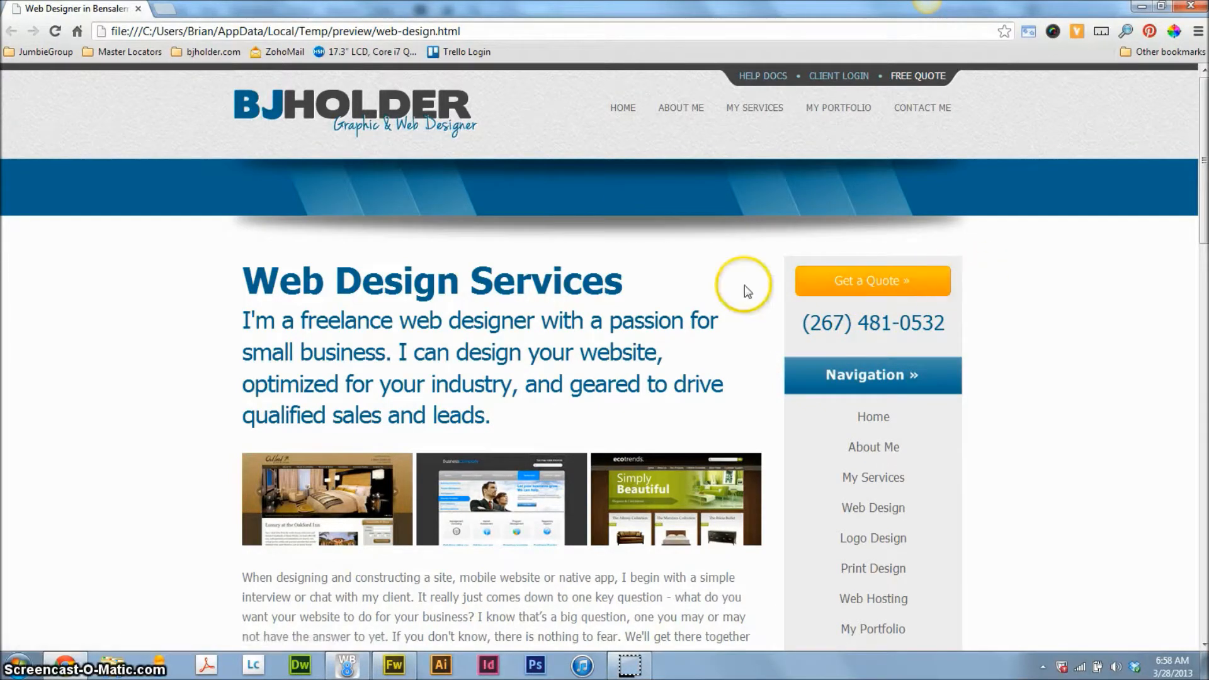
Switch to the WYSIWYG Web Builder project and scroll down the empty page1 canvas.
left_click(347, 665)
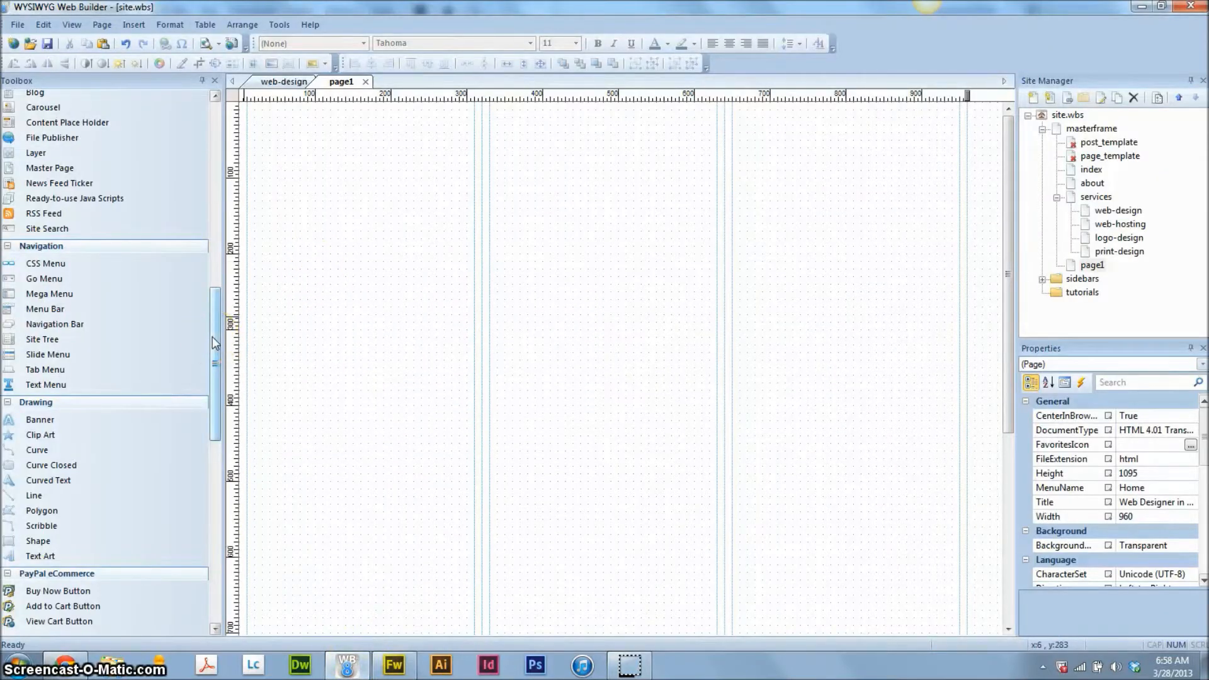
scroll("down", 3)
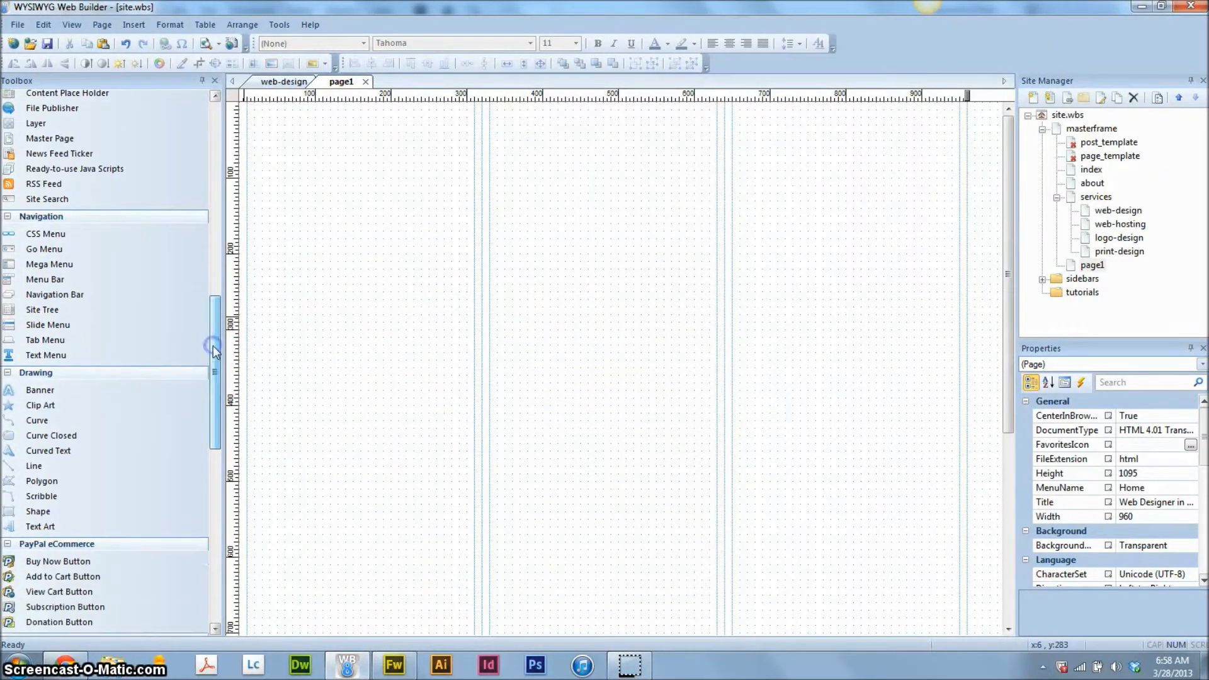
mouse_move(52, 108)
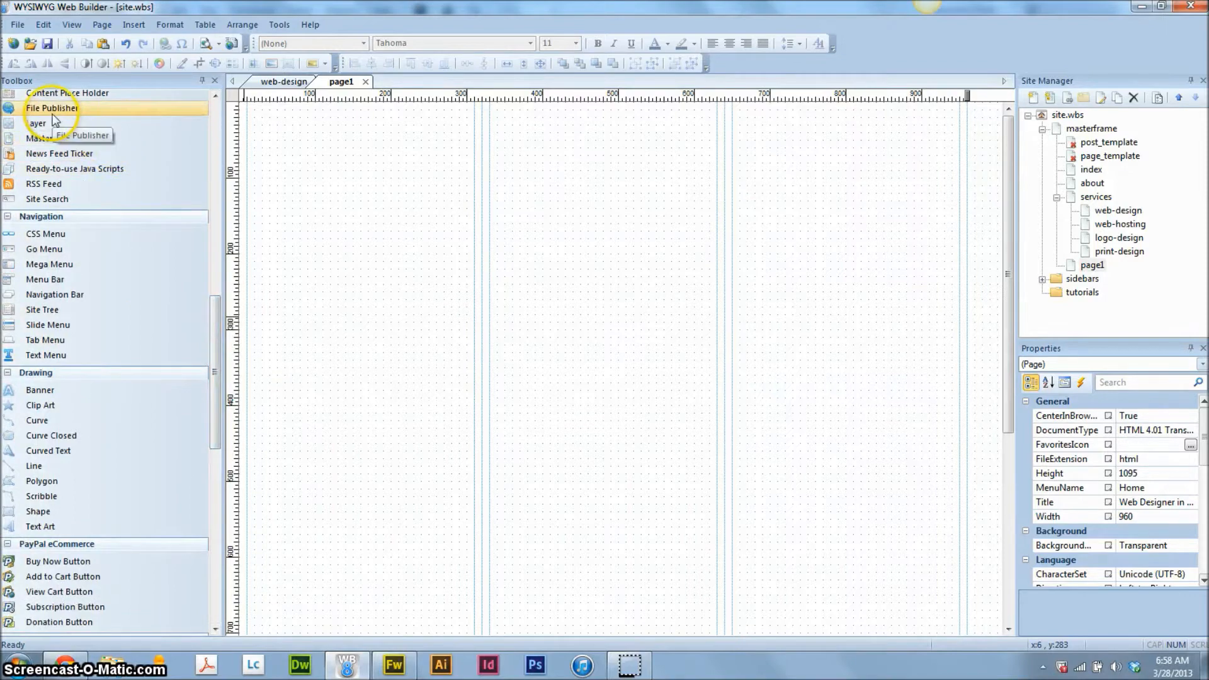
mouse_move(45, 340)
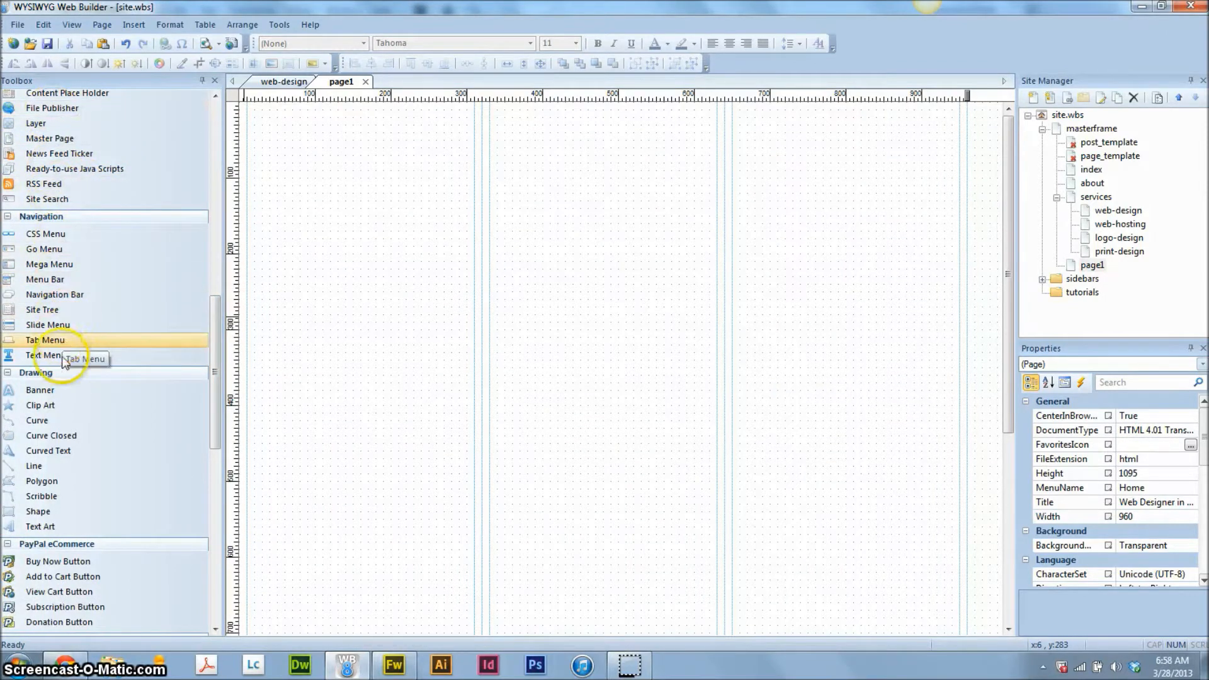
mouse_move(68, 408)
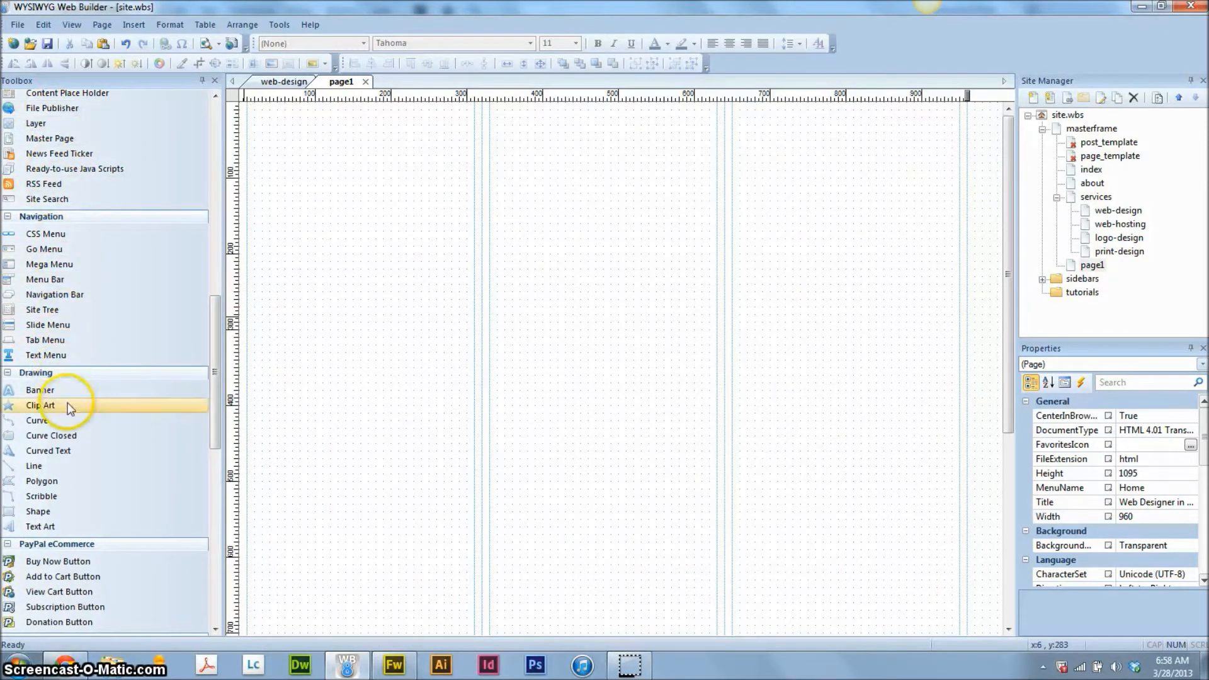
mouse_move(54, 511)
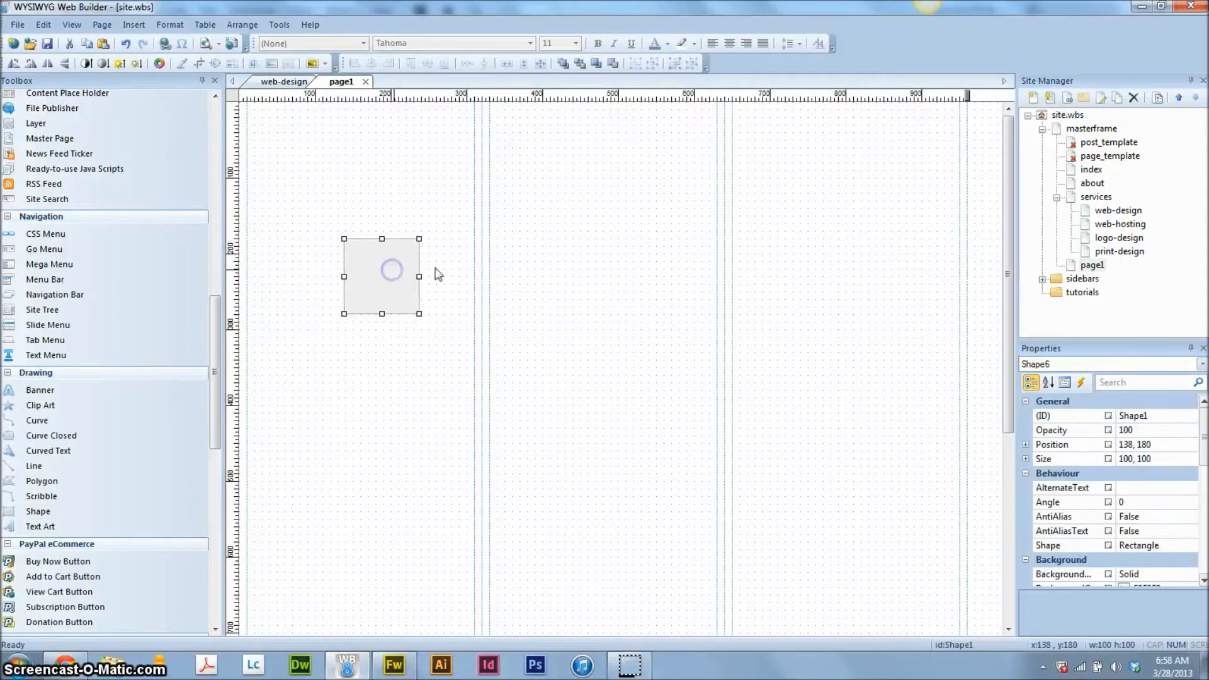
mouse_move(369, 275)
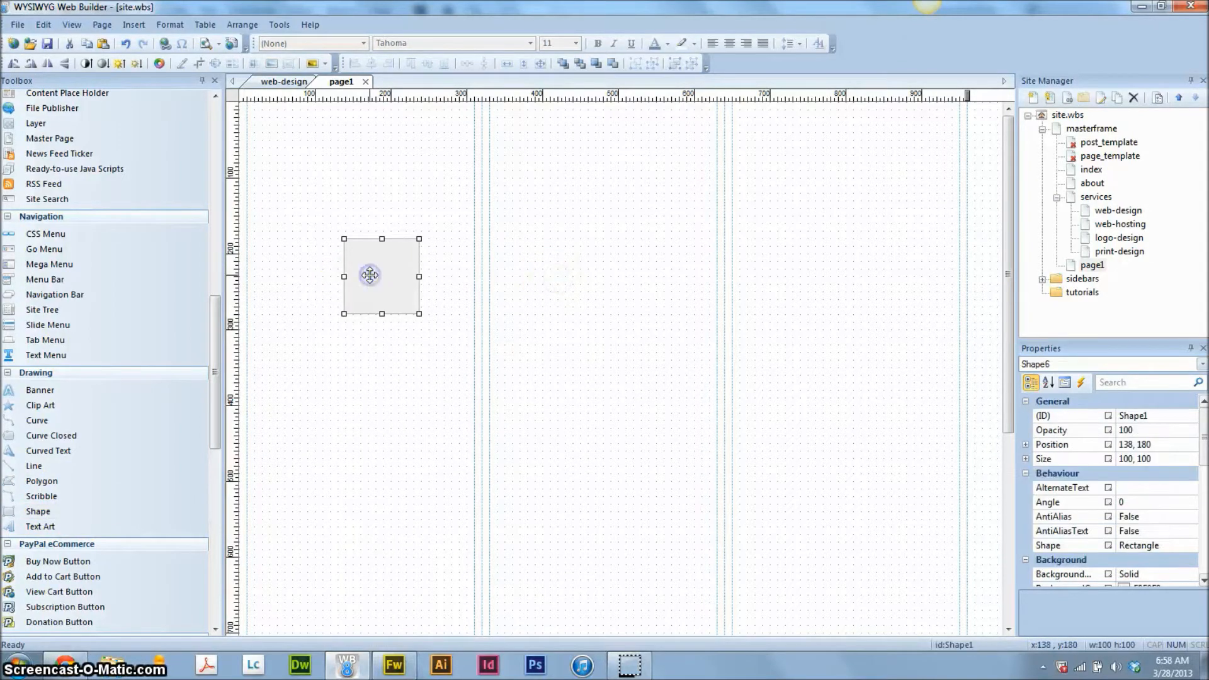
In the shape's Object Properties, set type to rounded rectangle with roundness 10.
right_click(368, 275)
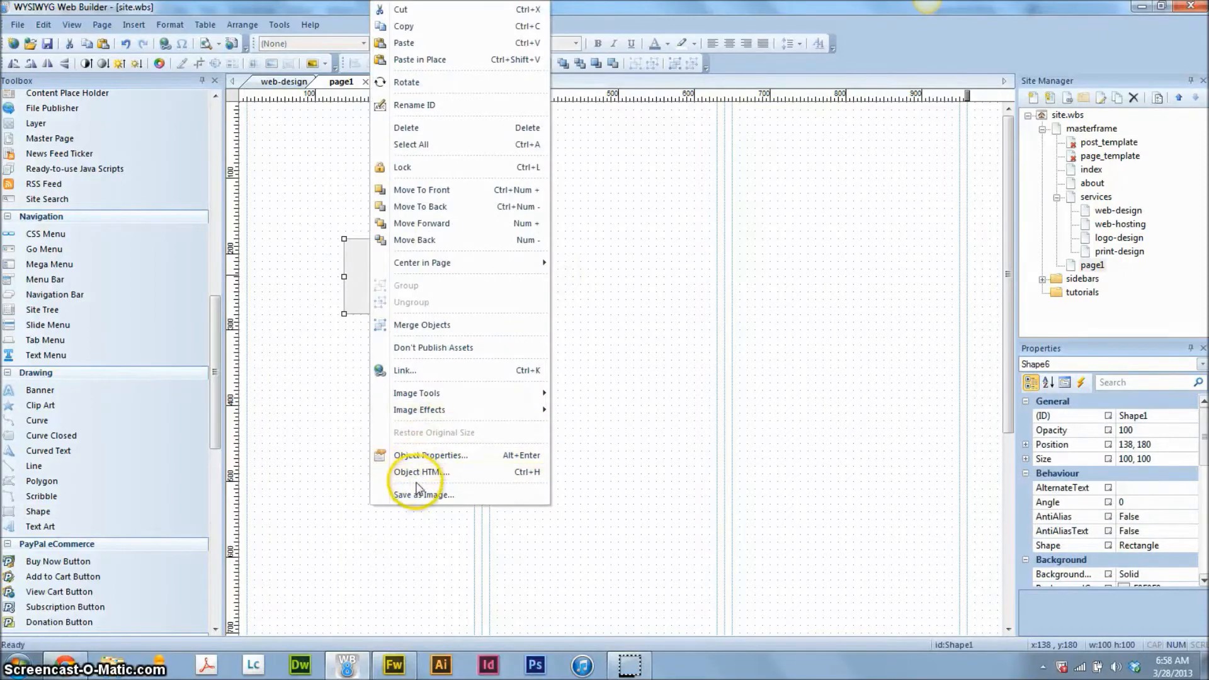
left_click(430, 455)
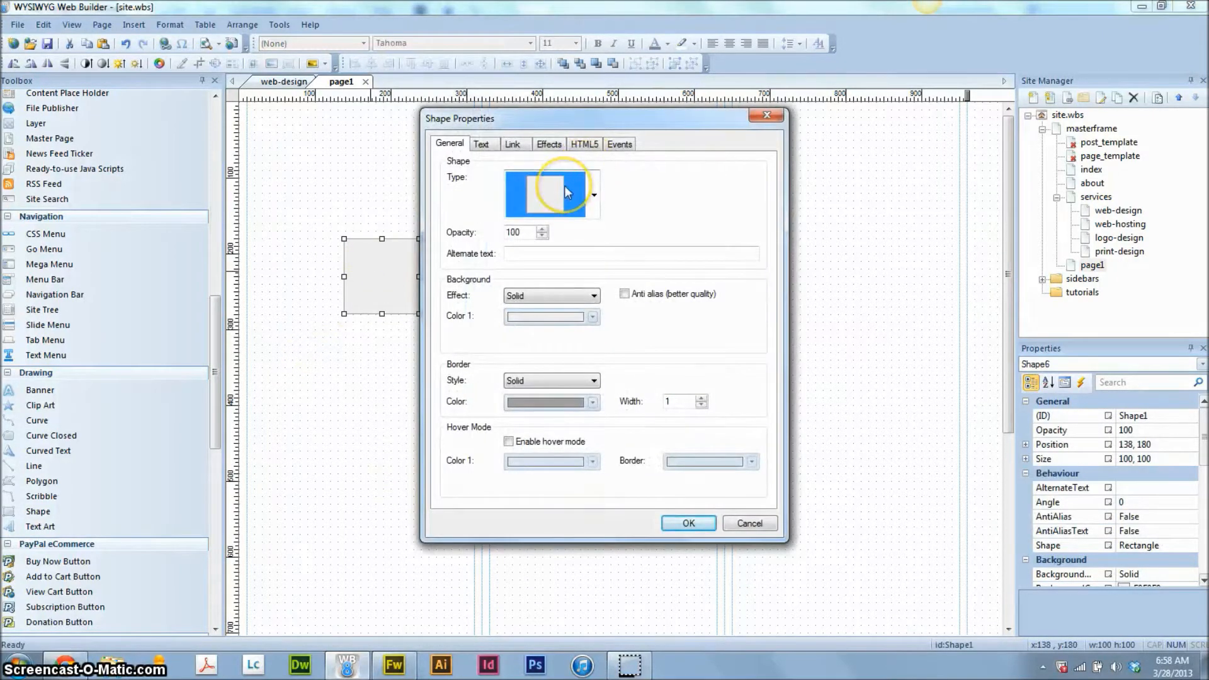
left_click(593, 192)
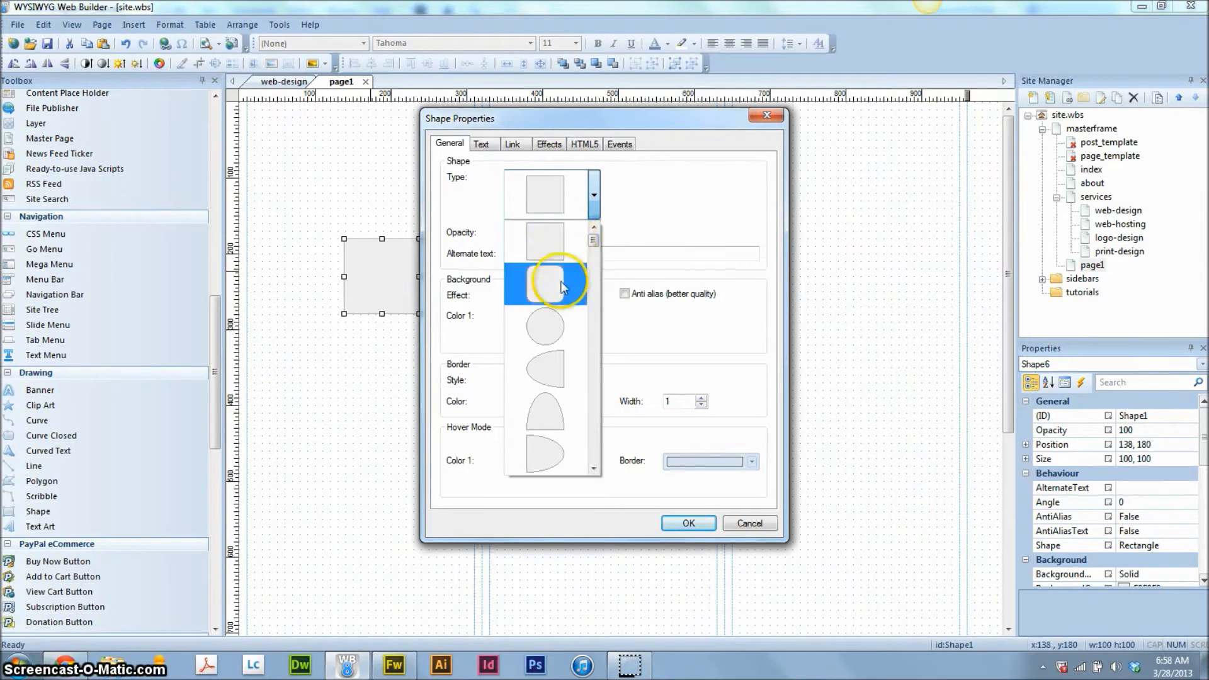
left_click(543, 282)
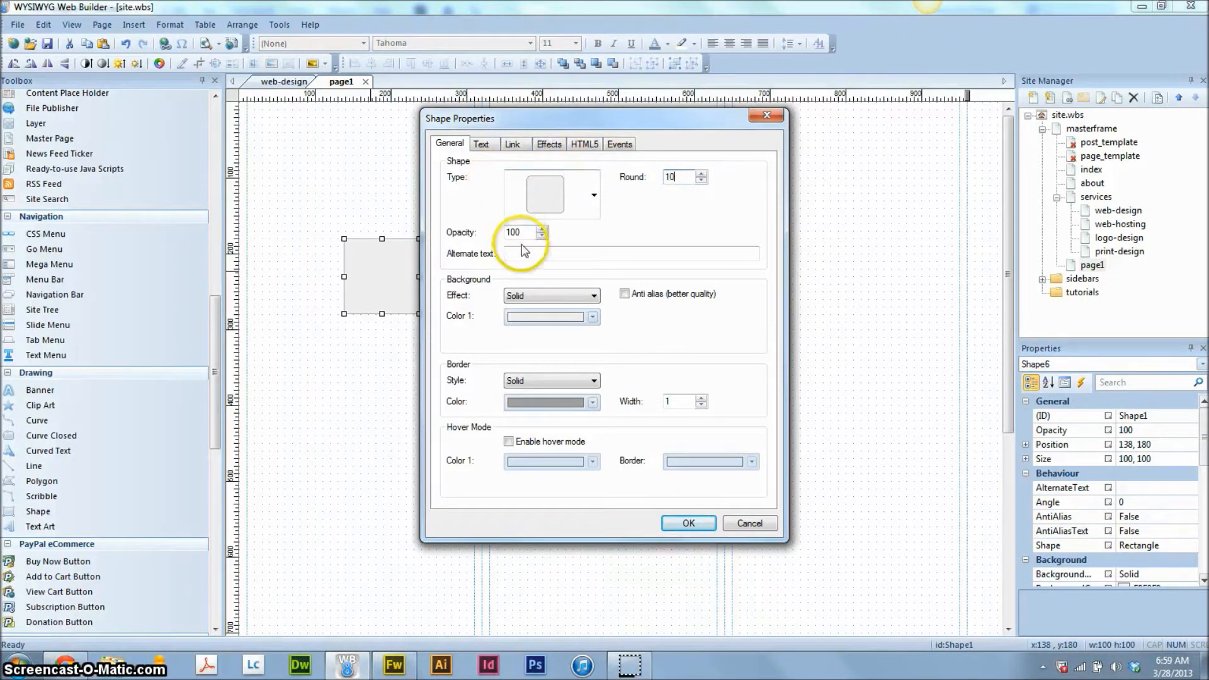
mouse_move(463, 264)
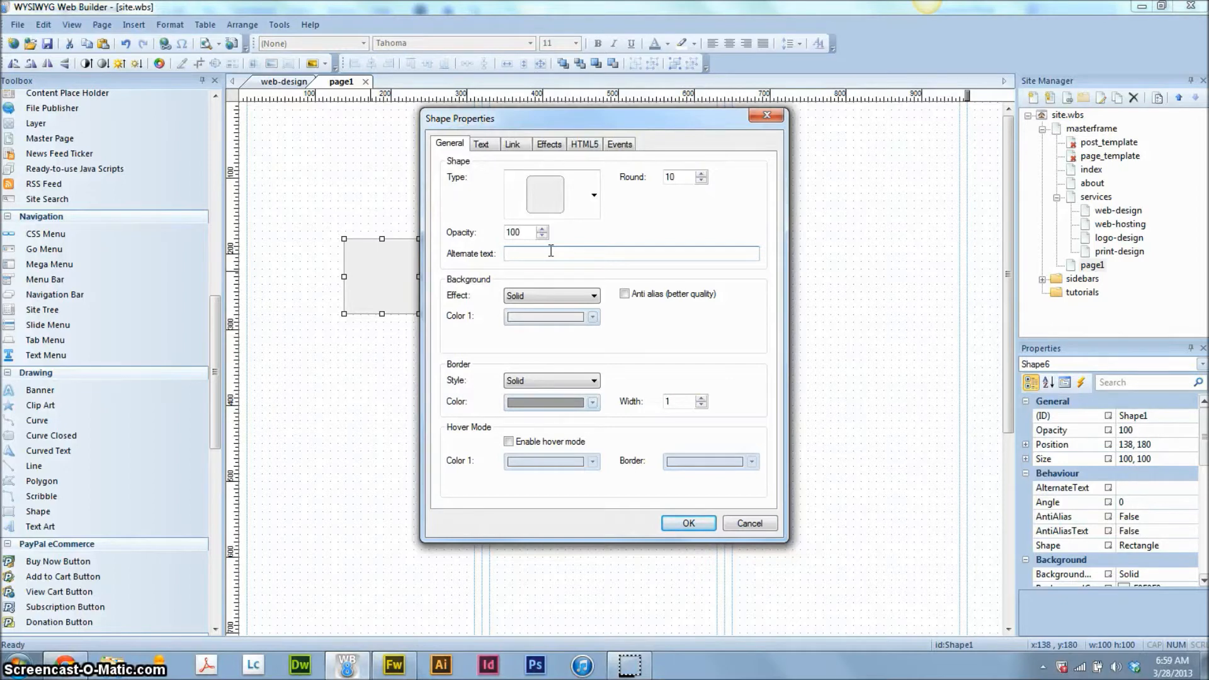
left_click(628, 253)
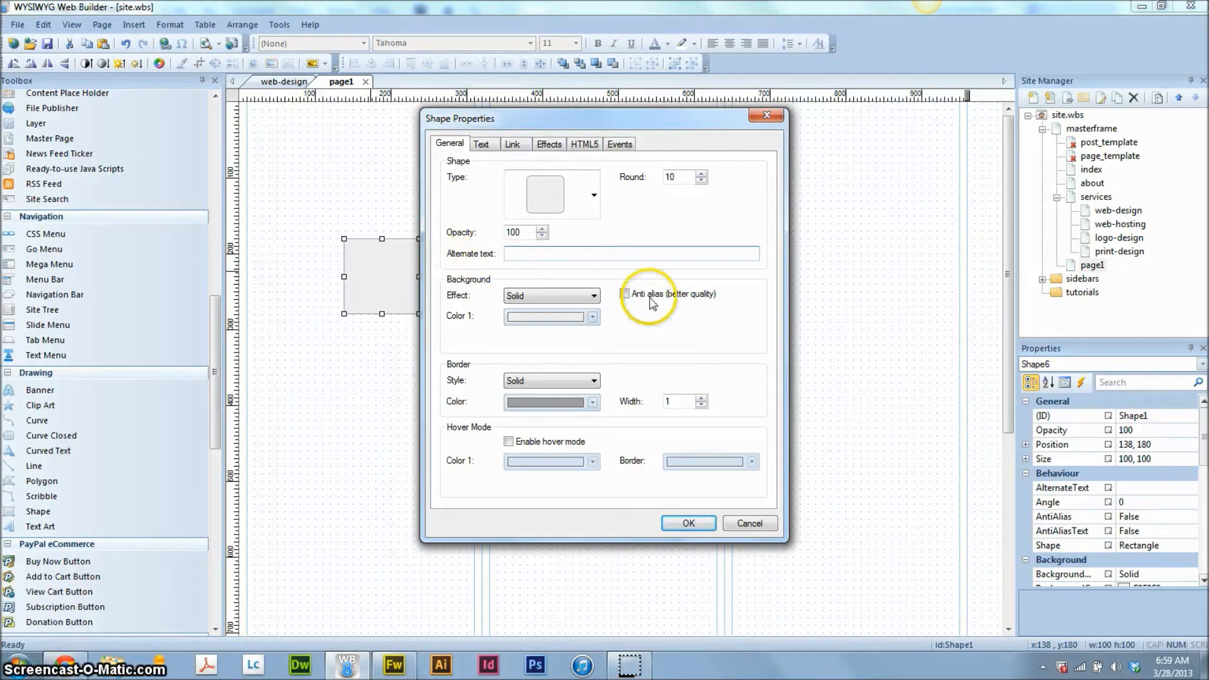
Turn on smooth edges and a dark blue glass background with zero border width.
left_click(625, 294)
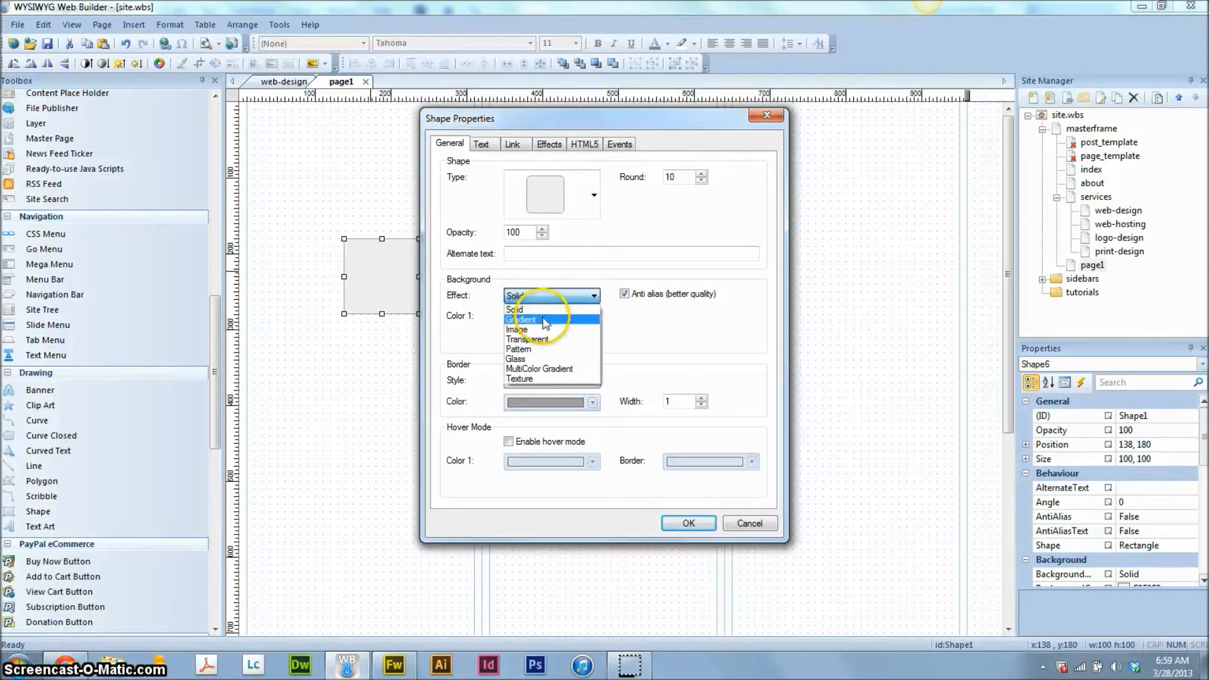
mouse_move(556, 337)
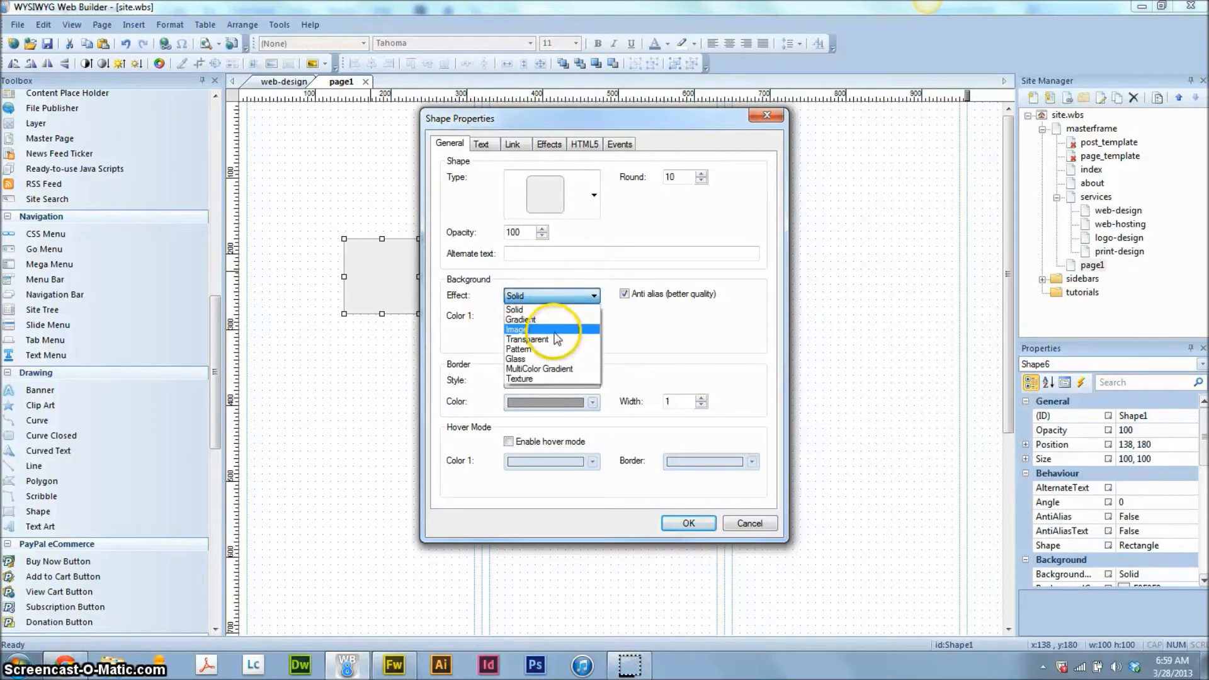
mouse_move(559, 309)
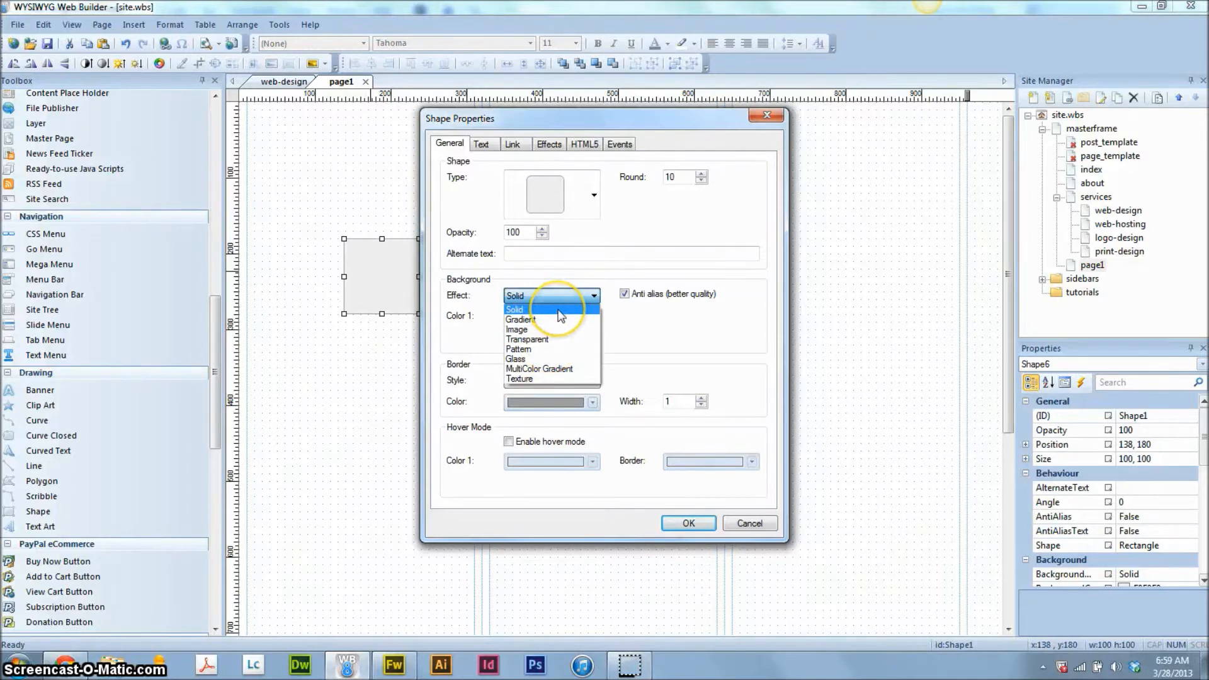
mouse_move(551, 378)
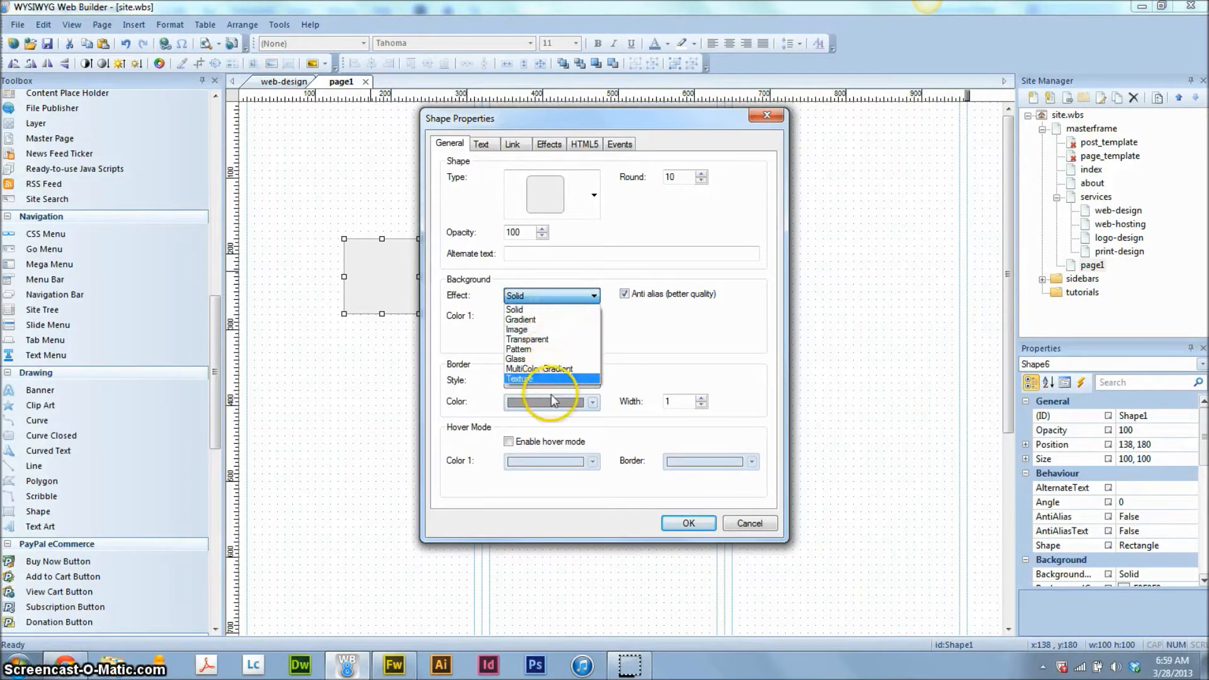
left_click(516, 358)
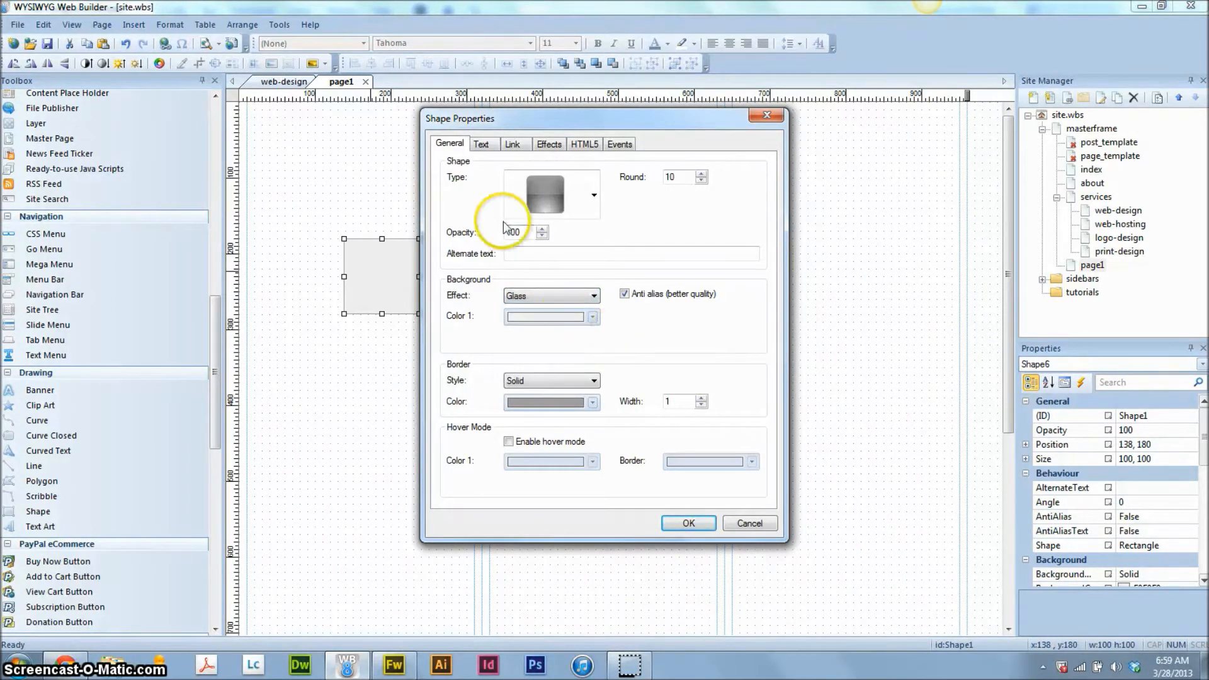
left_click(592, 316)
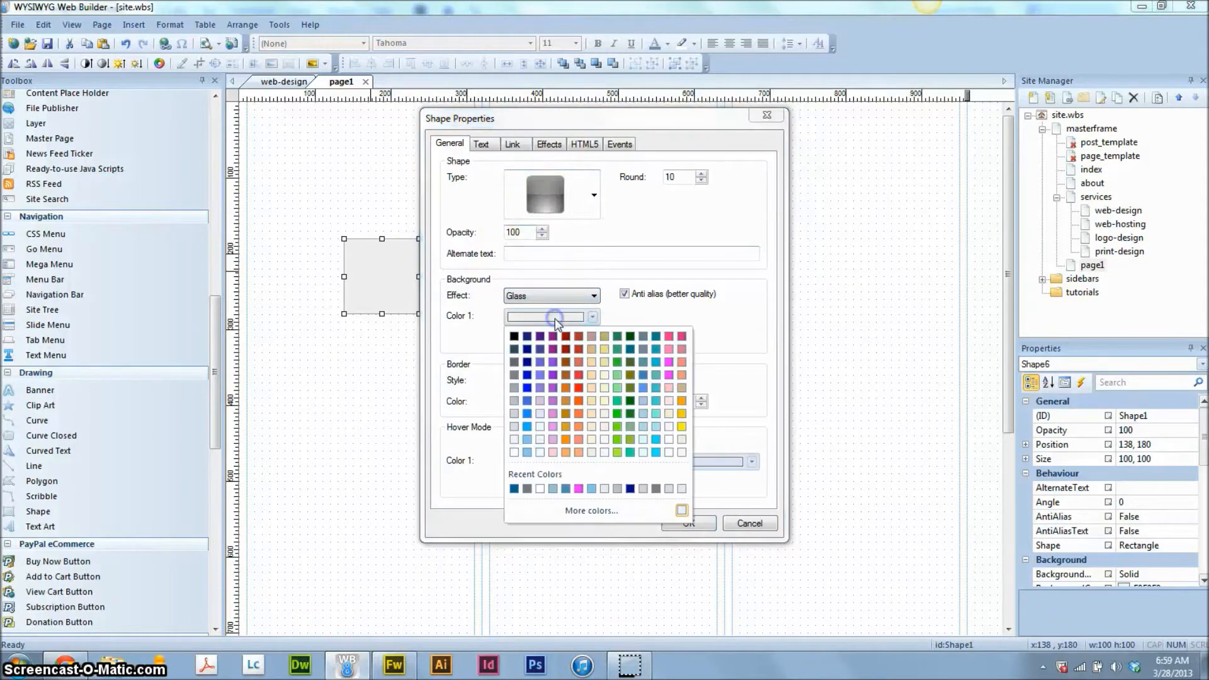
mouse_move(567, 442)
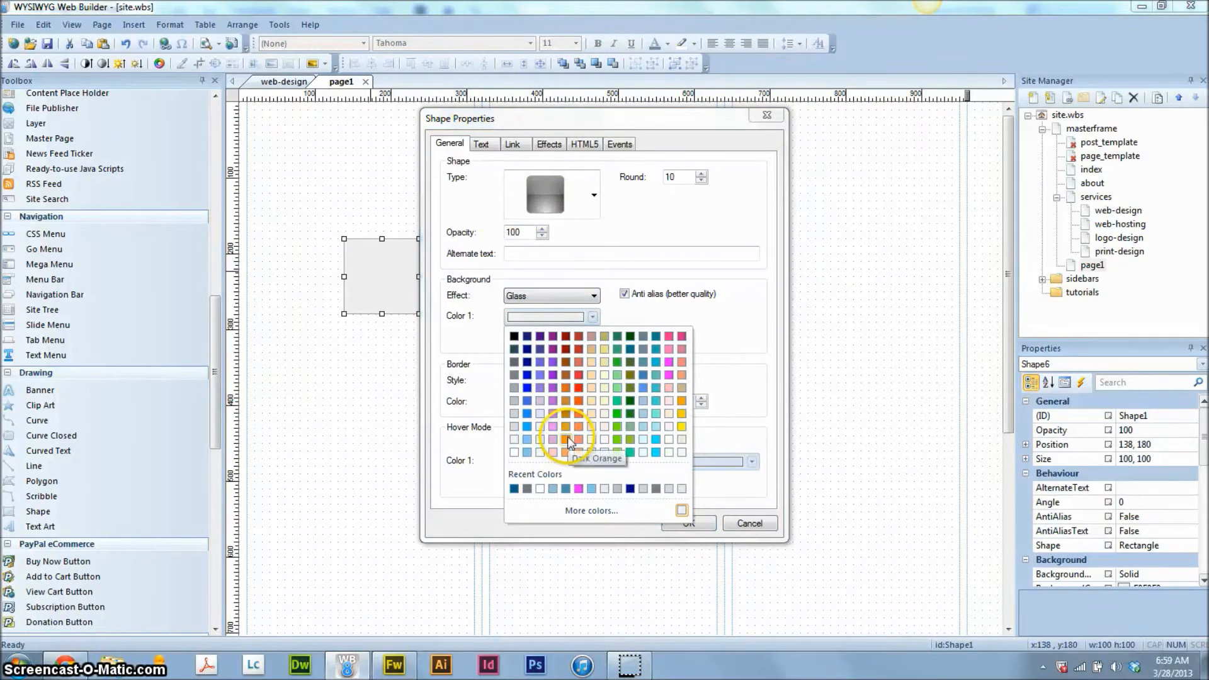
left_click(565, 426)
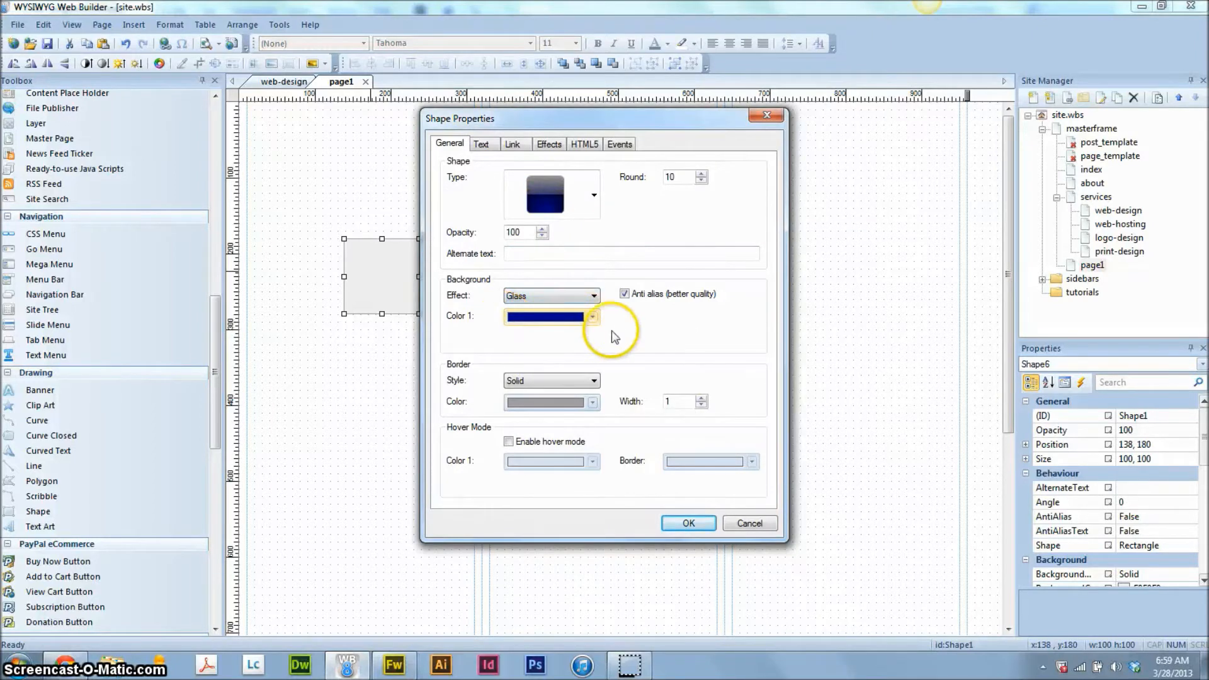
mouse_move(661, 402)
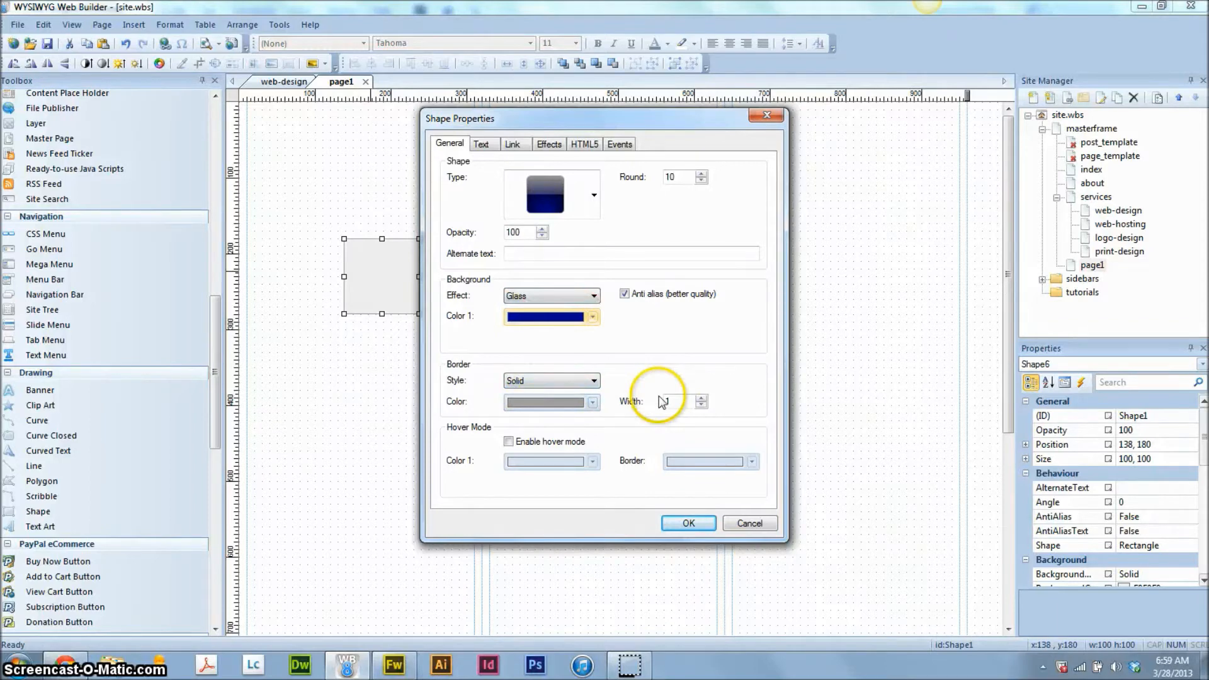
left_click(700, 404)
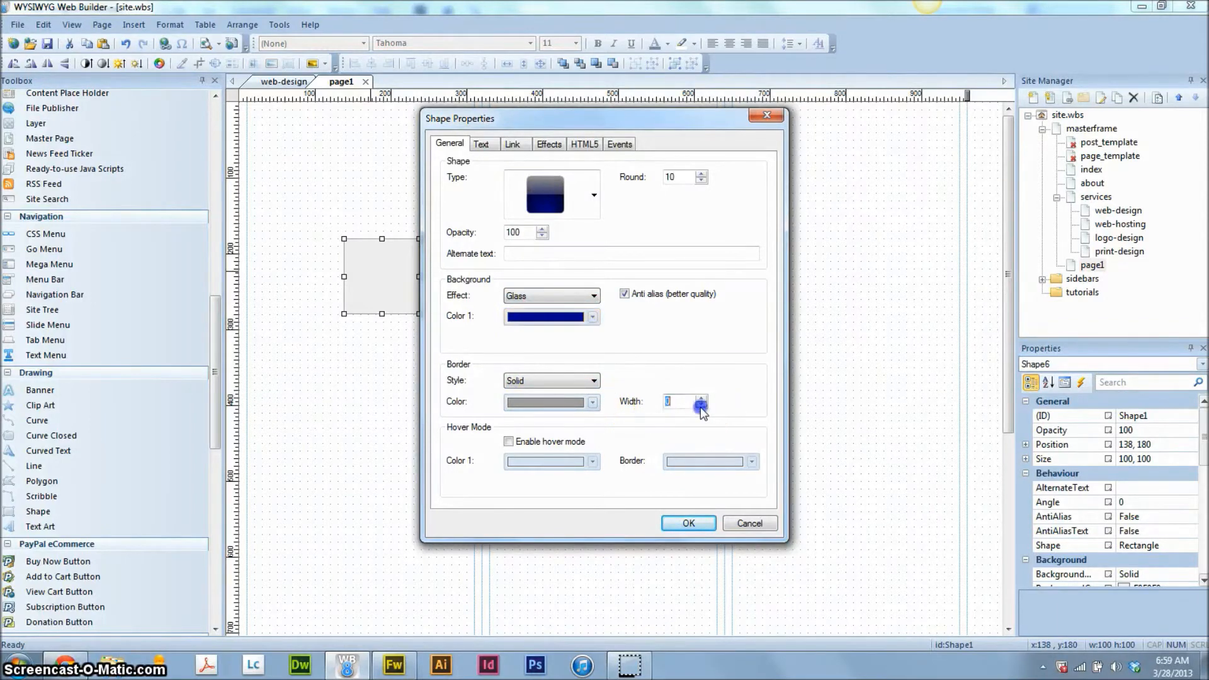
mouse_move(516, 442)
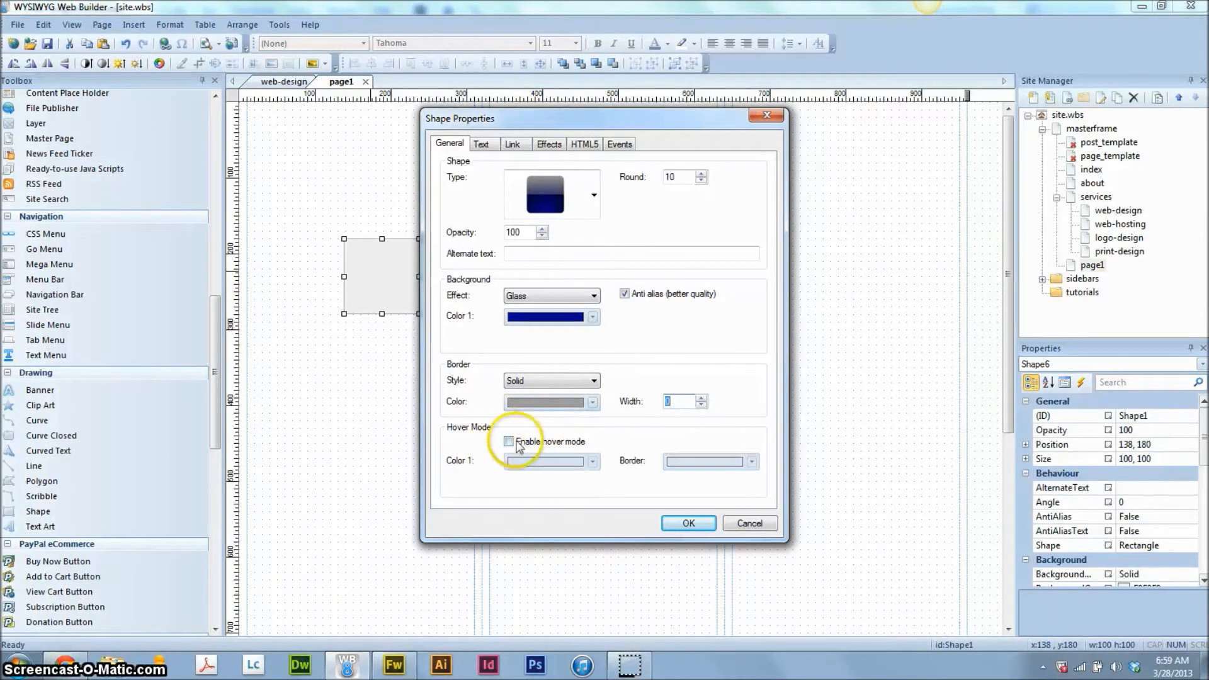
Enable hover mode with a recently used blue as the hover colour.
left_click(508, 441)
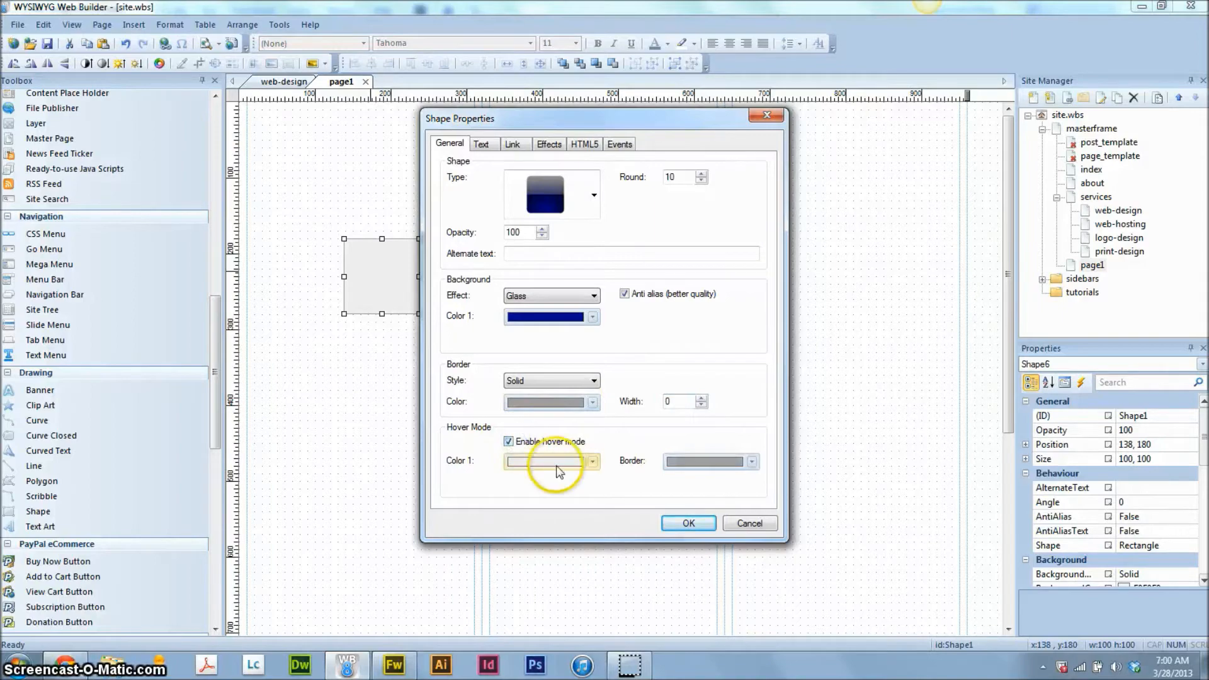
left_click(591, 461)
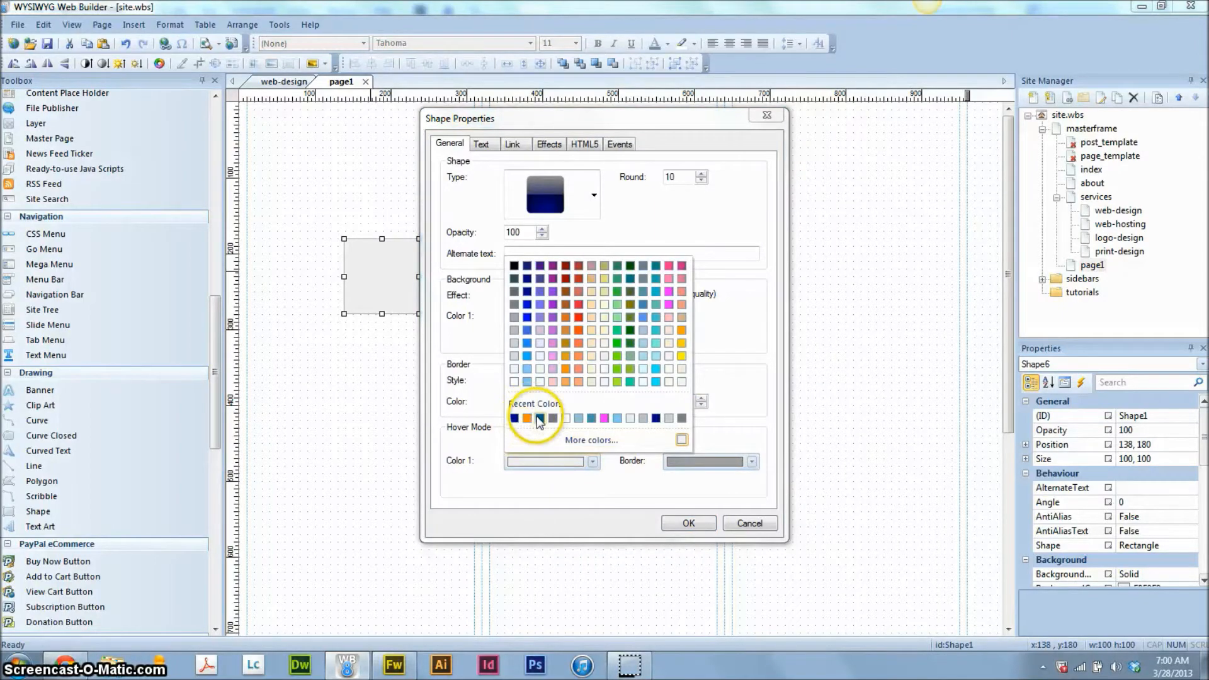
left_click(527, 418)
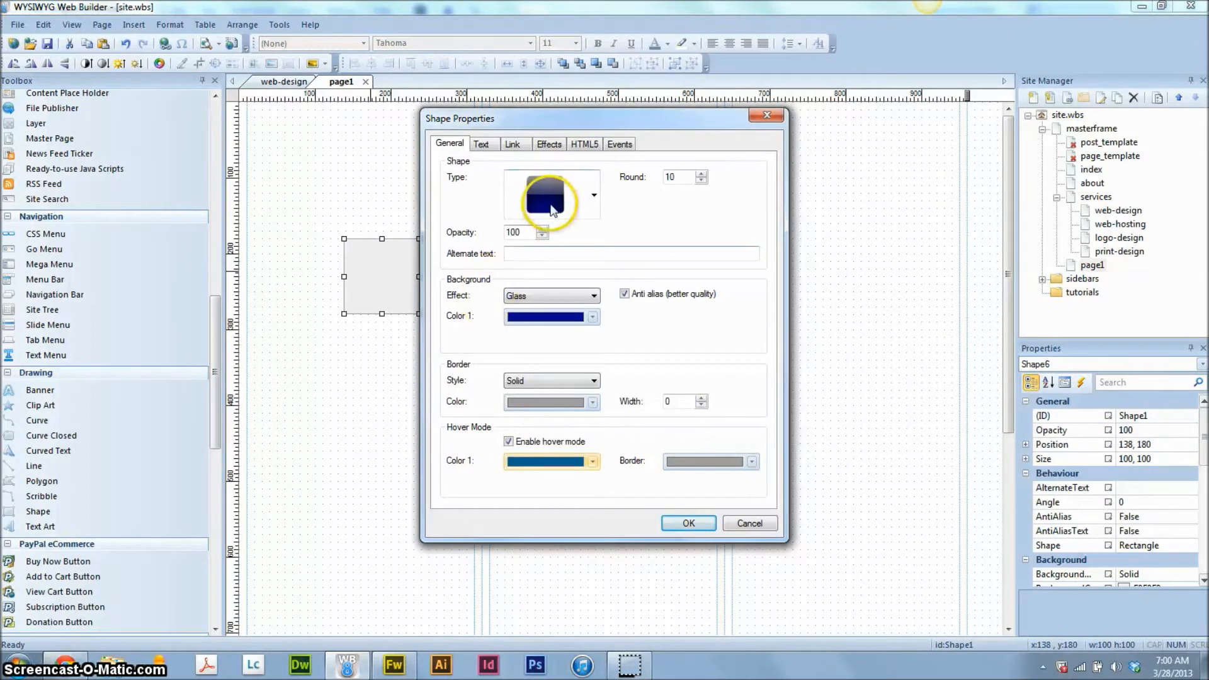
left_click(480, 143)
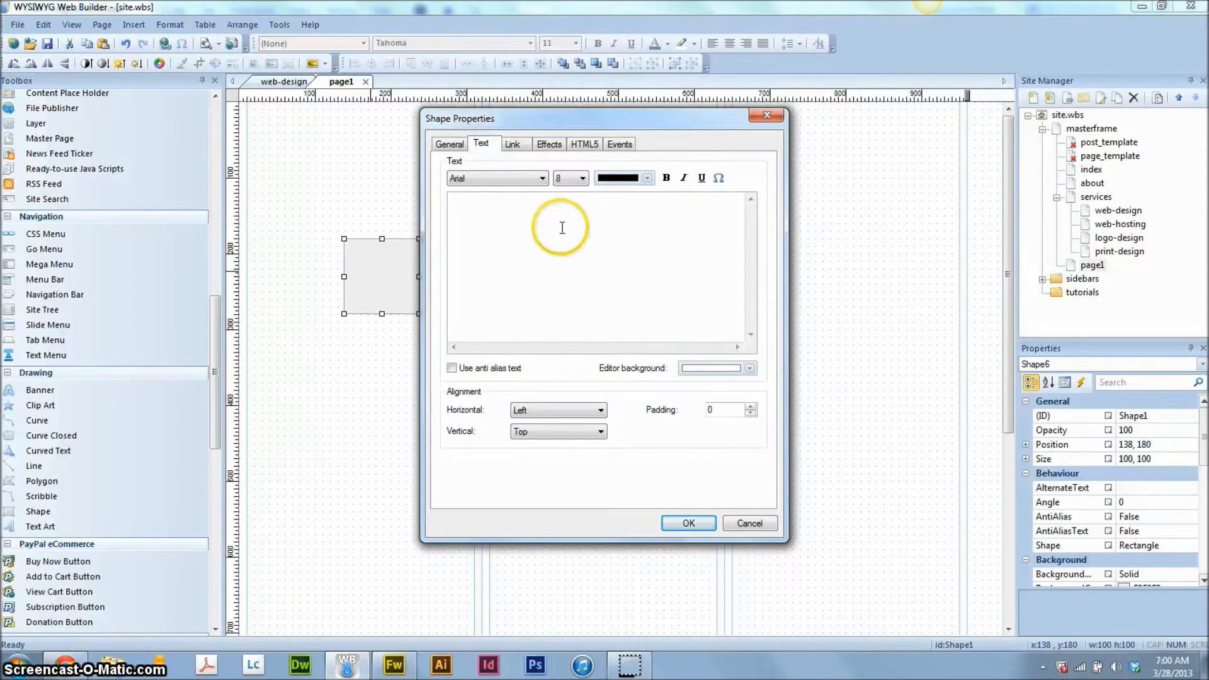
Set a dark blue editor background and white 14-point label reading 'Click Here »'.
left_click(746, 368)
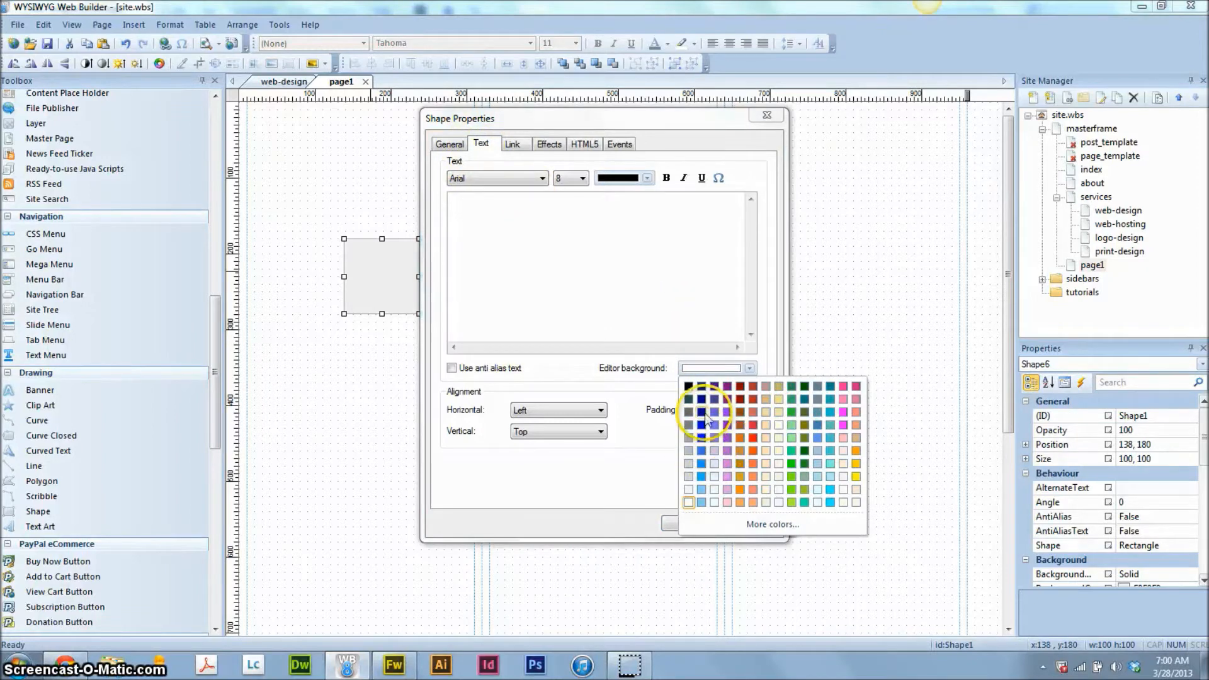
left_click(701, 412)
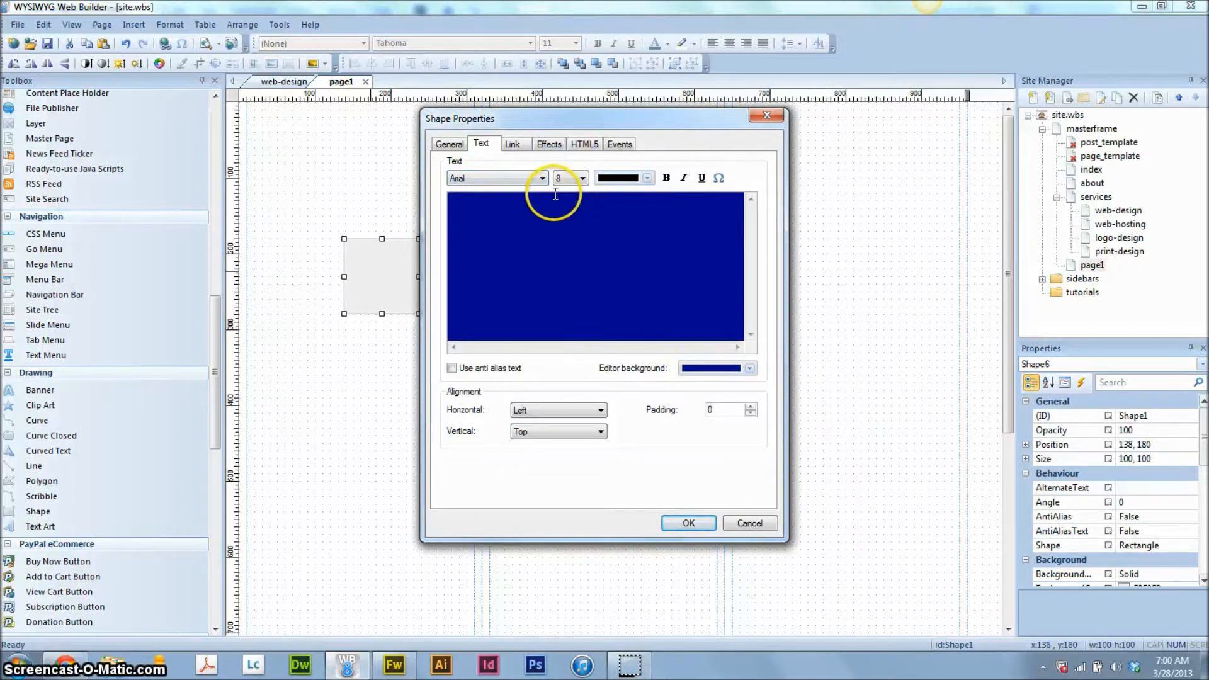
left_click(646, 178)
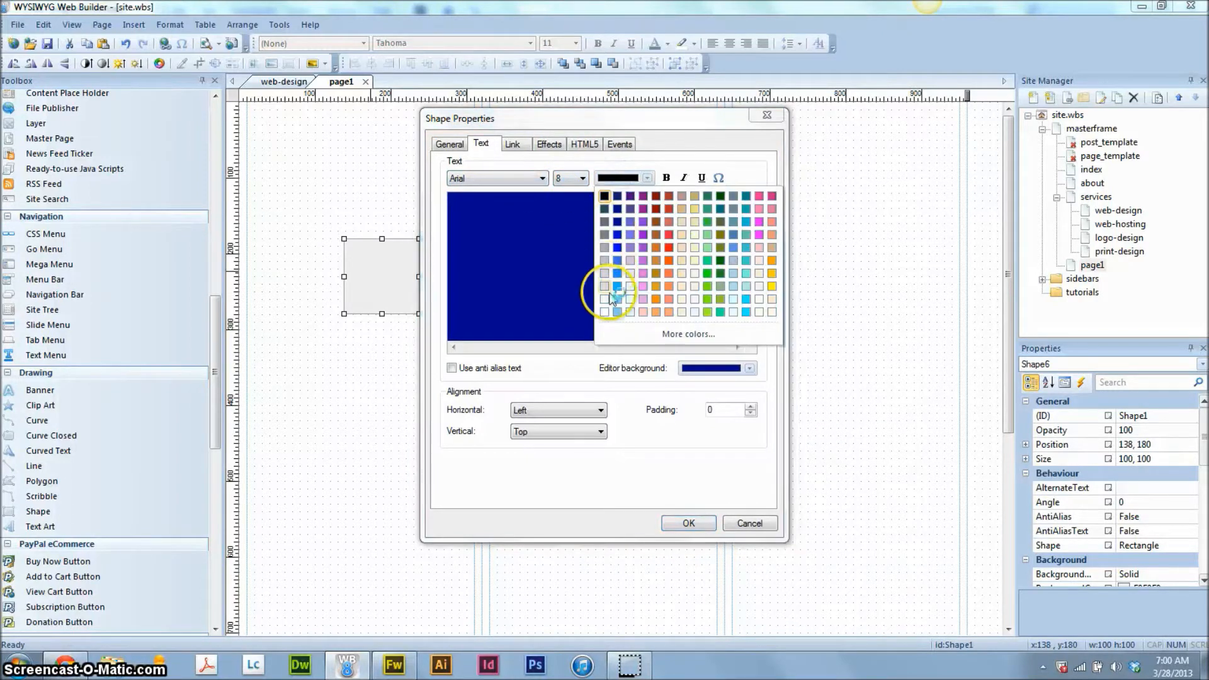
left_click(580, 178)
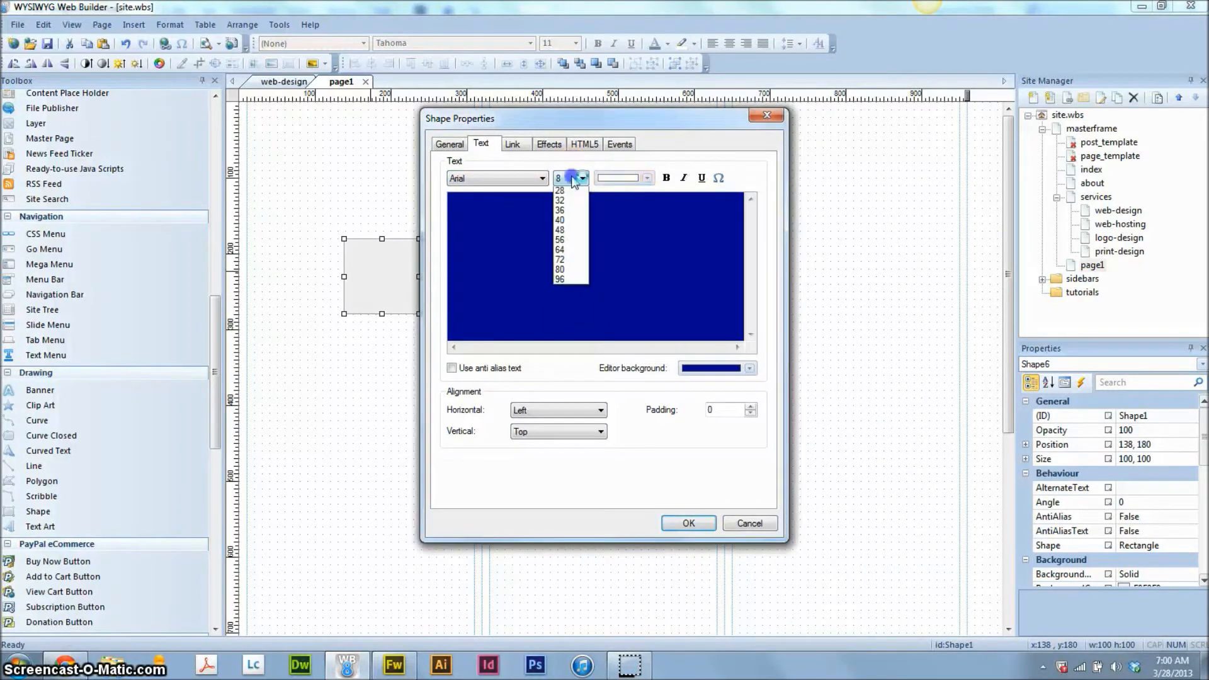
scroll("up", 3)
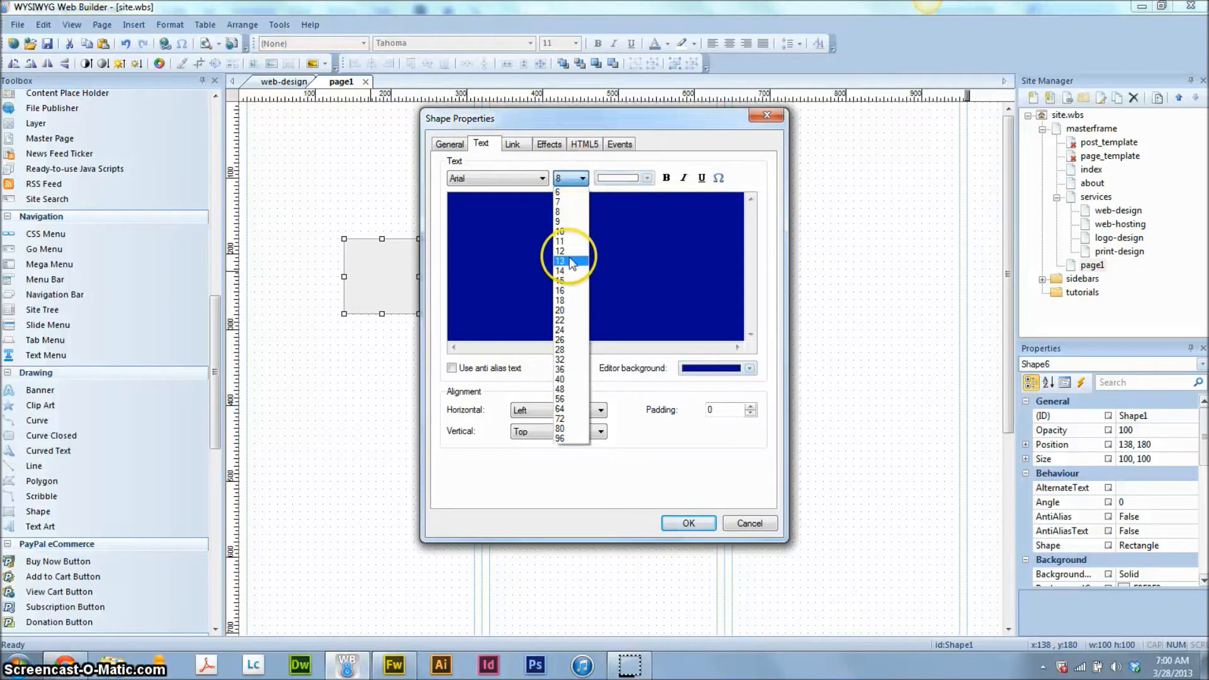
left_click(559, 271)
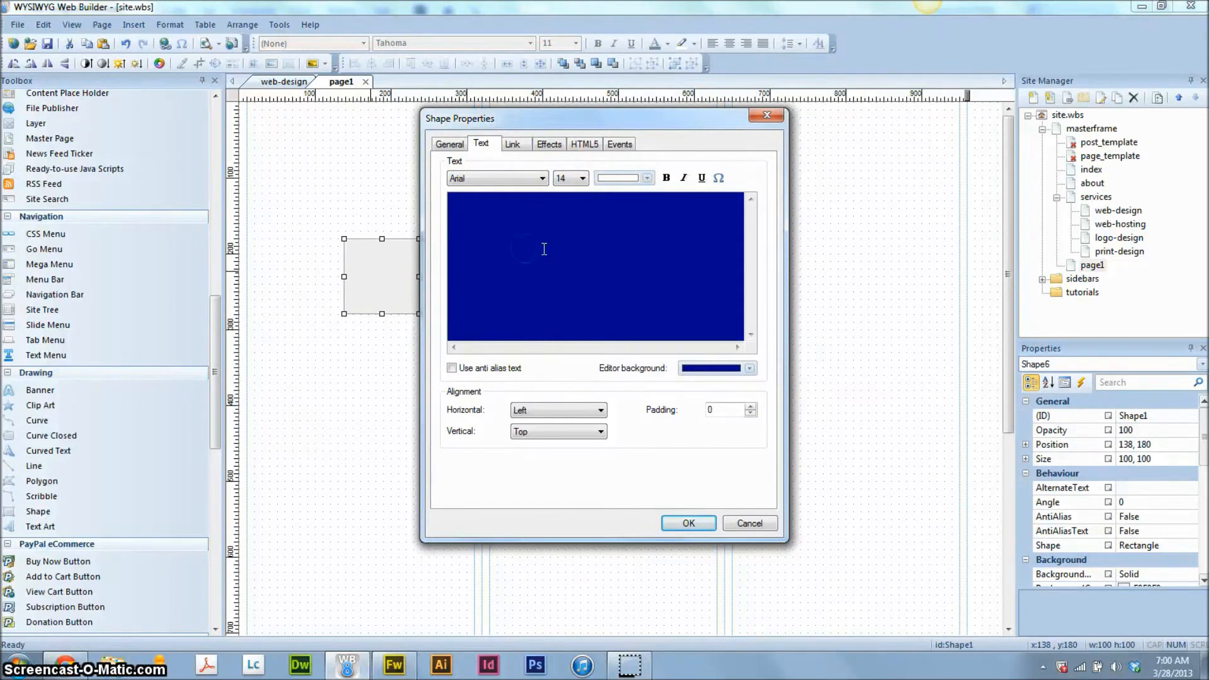
type("Click Here")
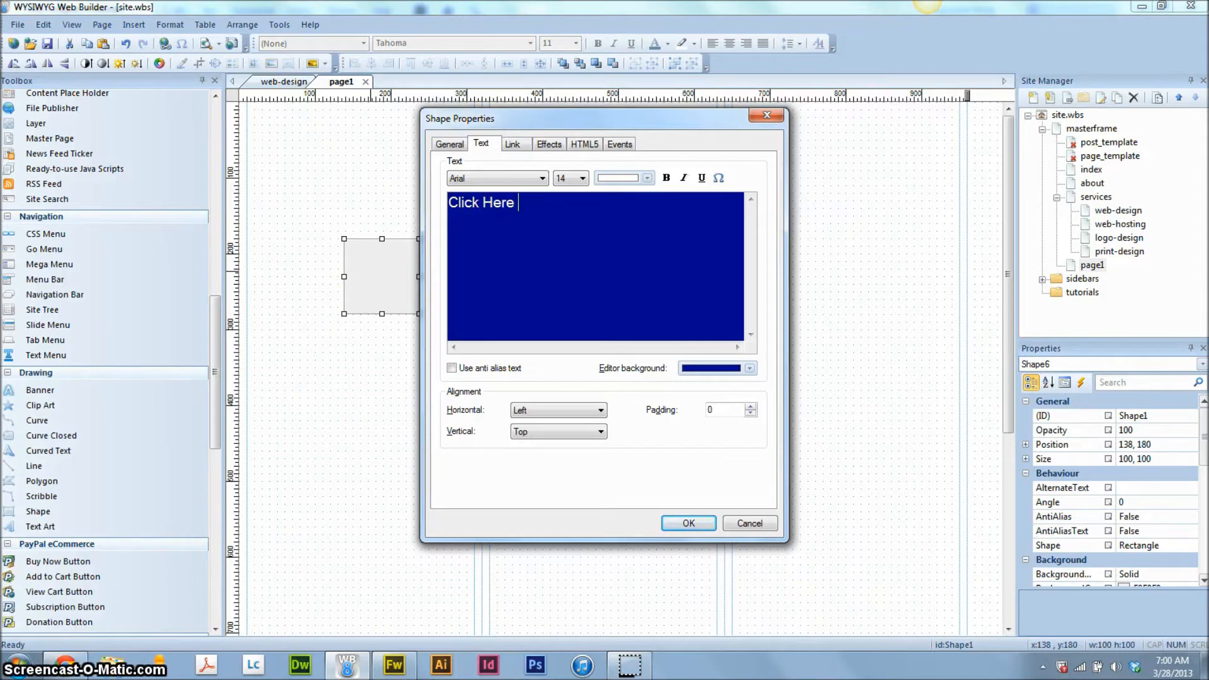
type("»")
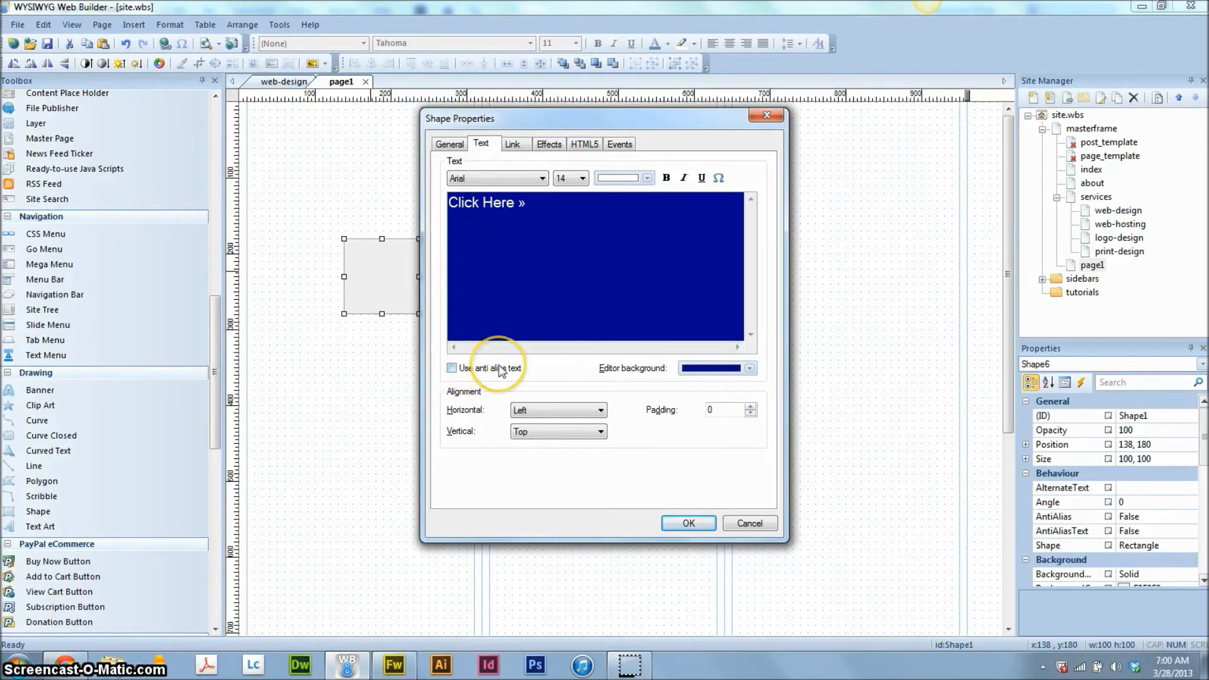
Turn on anti-aliased text, centre the label horizontally and set its vertical alignment.
left_click(450, 367)
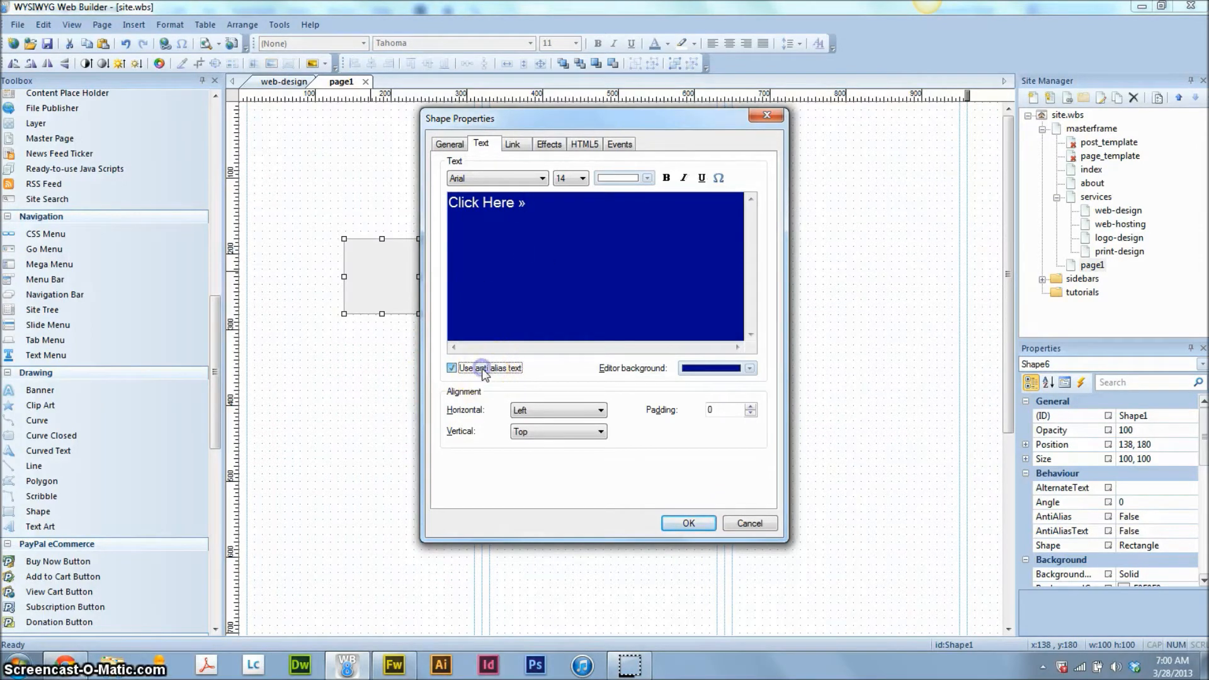
mouse_move(548, 409)
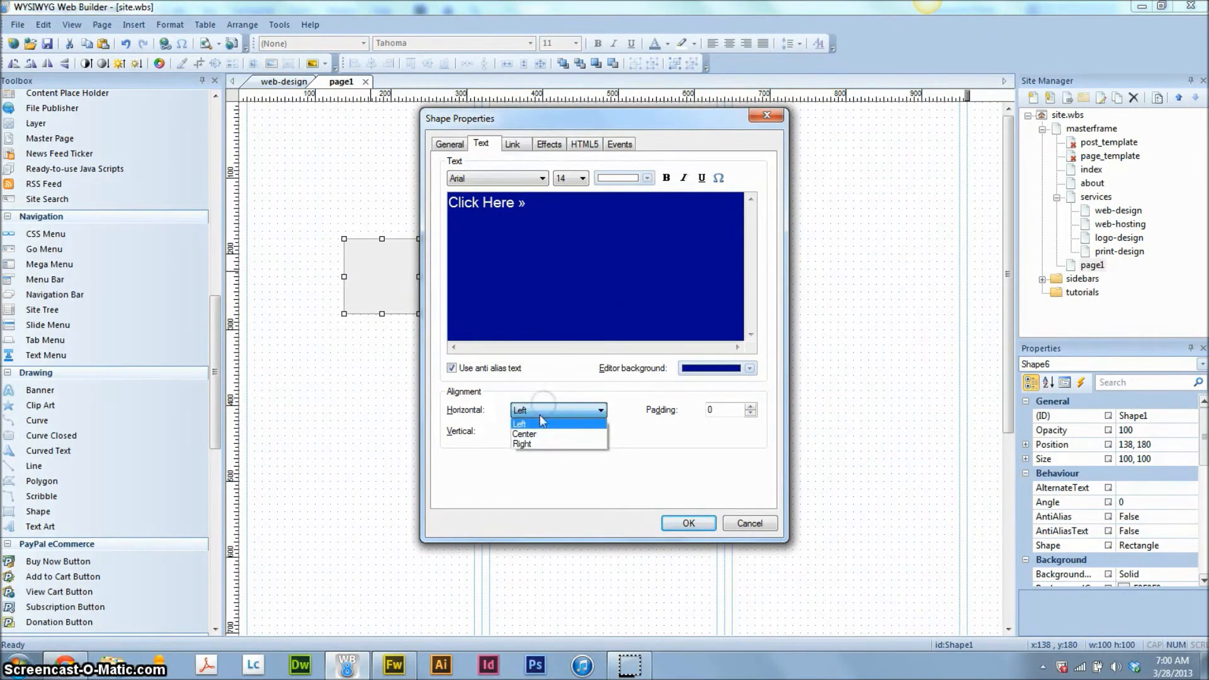
mouse_move(557, 434)
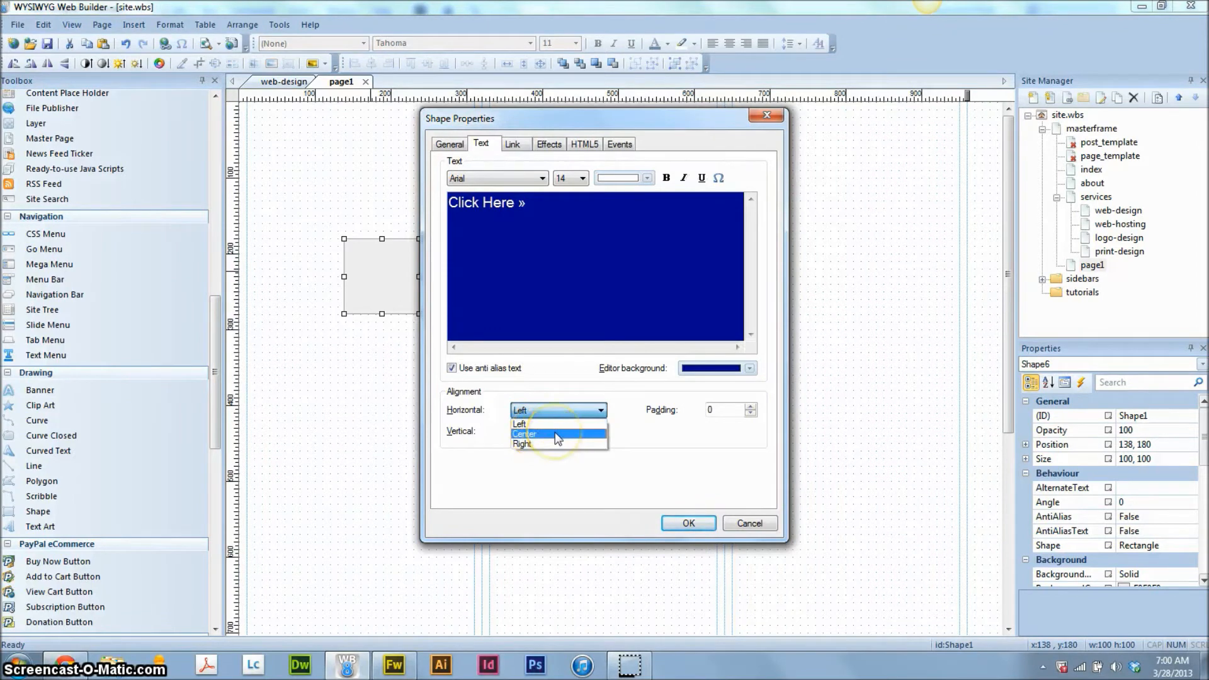
left_click(525, 433)
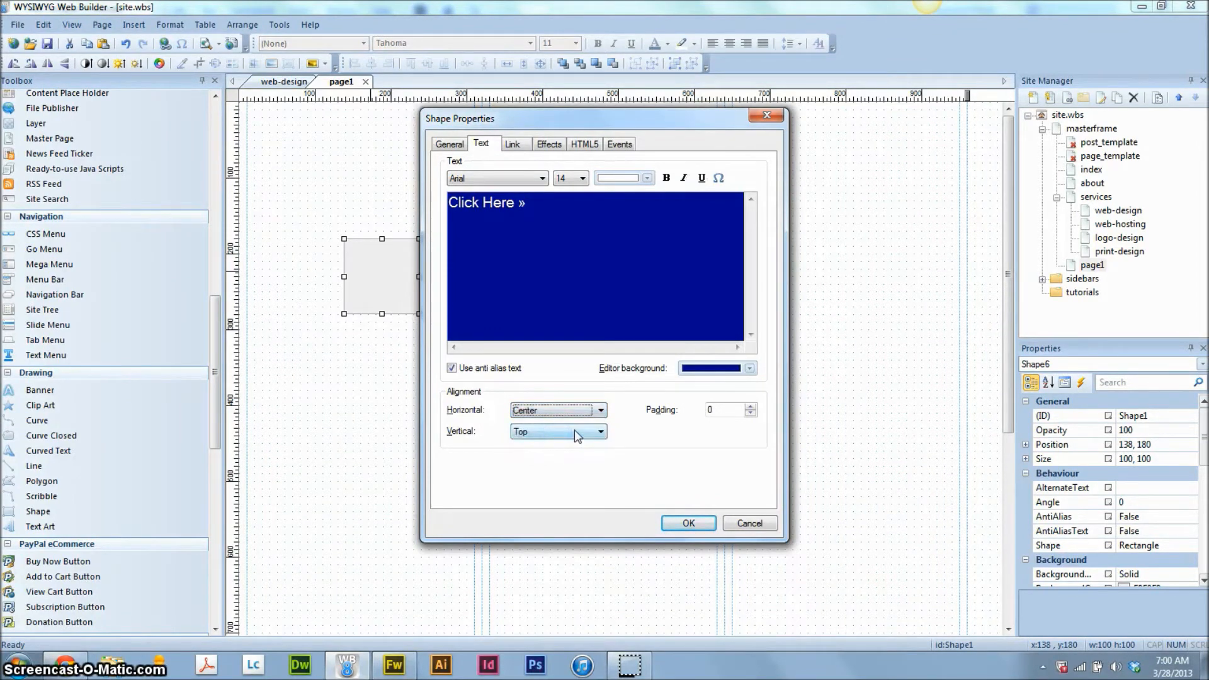
left_click(557, 430)
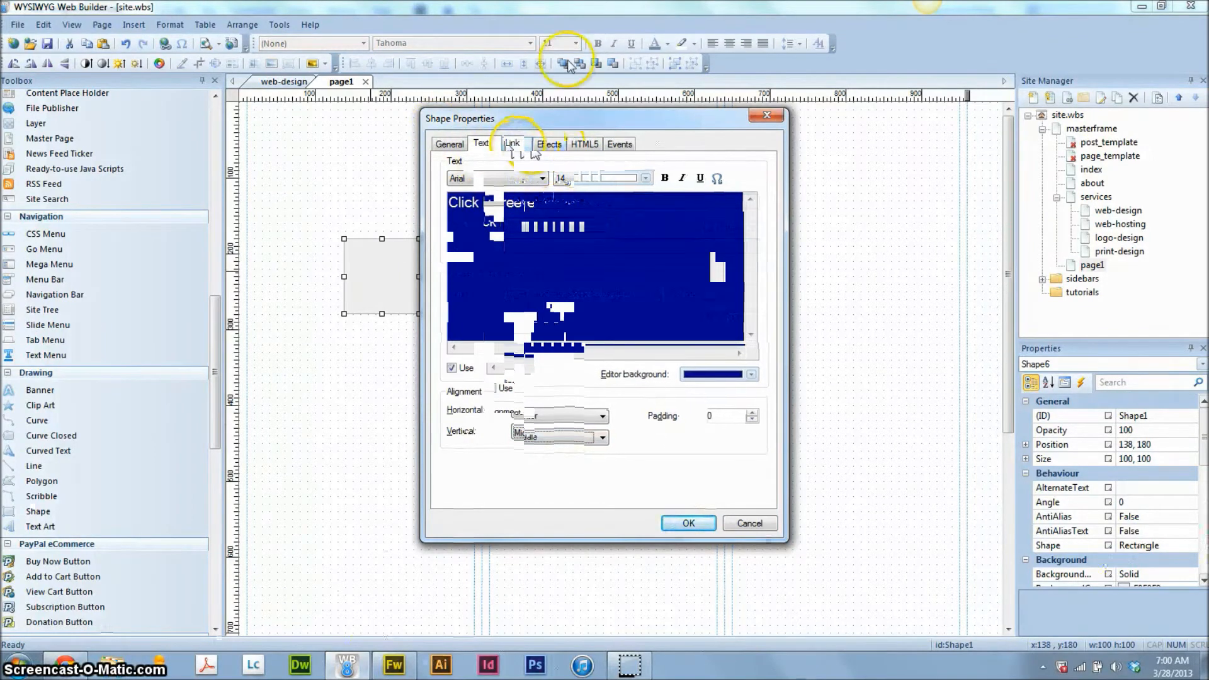
left_click(449, 144)
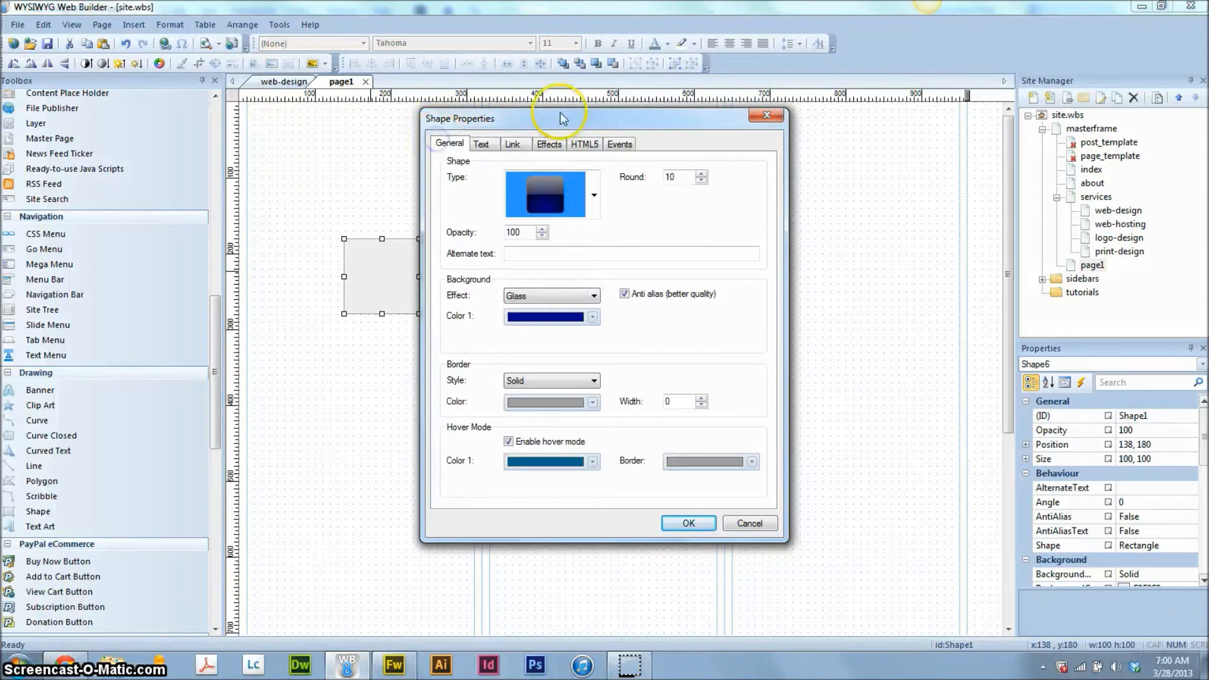
Confirm the shape settings, check the dark blue button in the browser preview, then return.
left_click(686, 521)
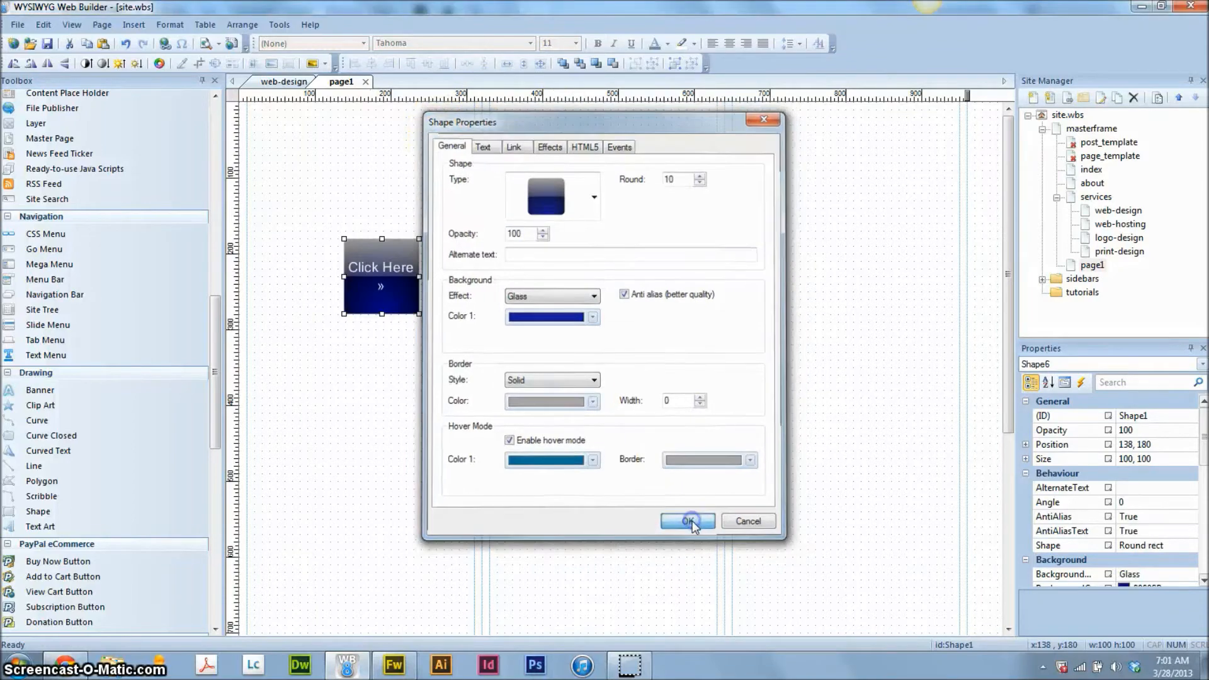
left_click(686, 520)
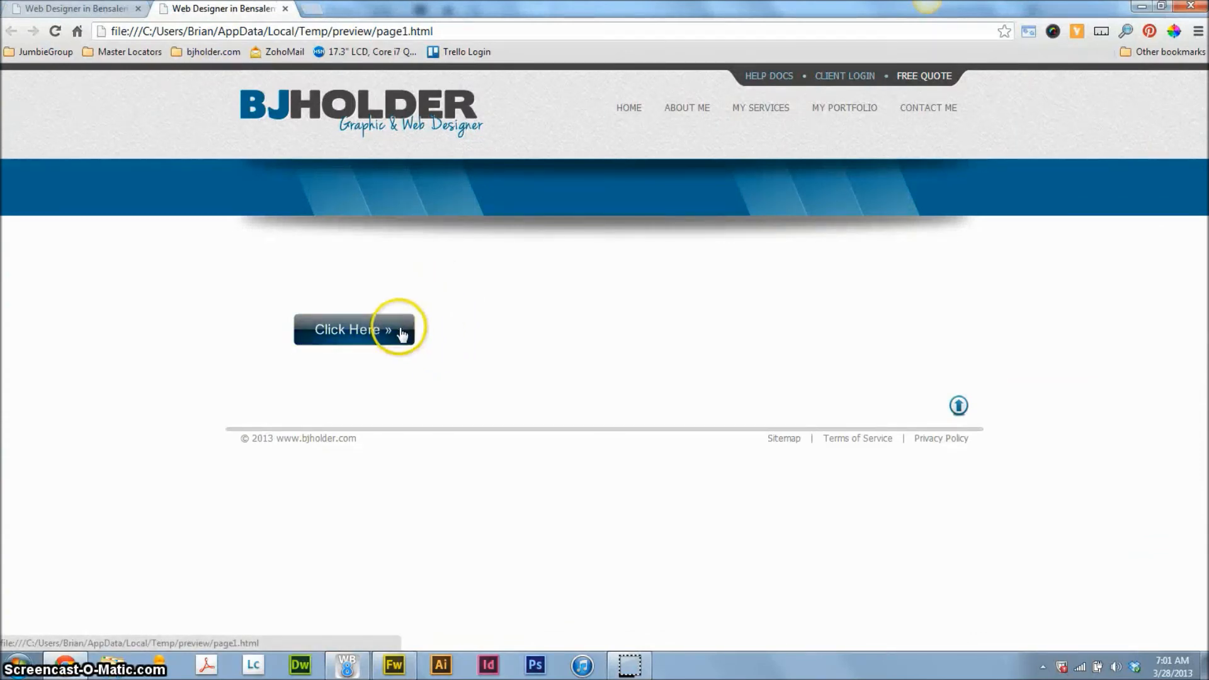
left_click(348, 329)
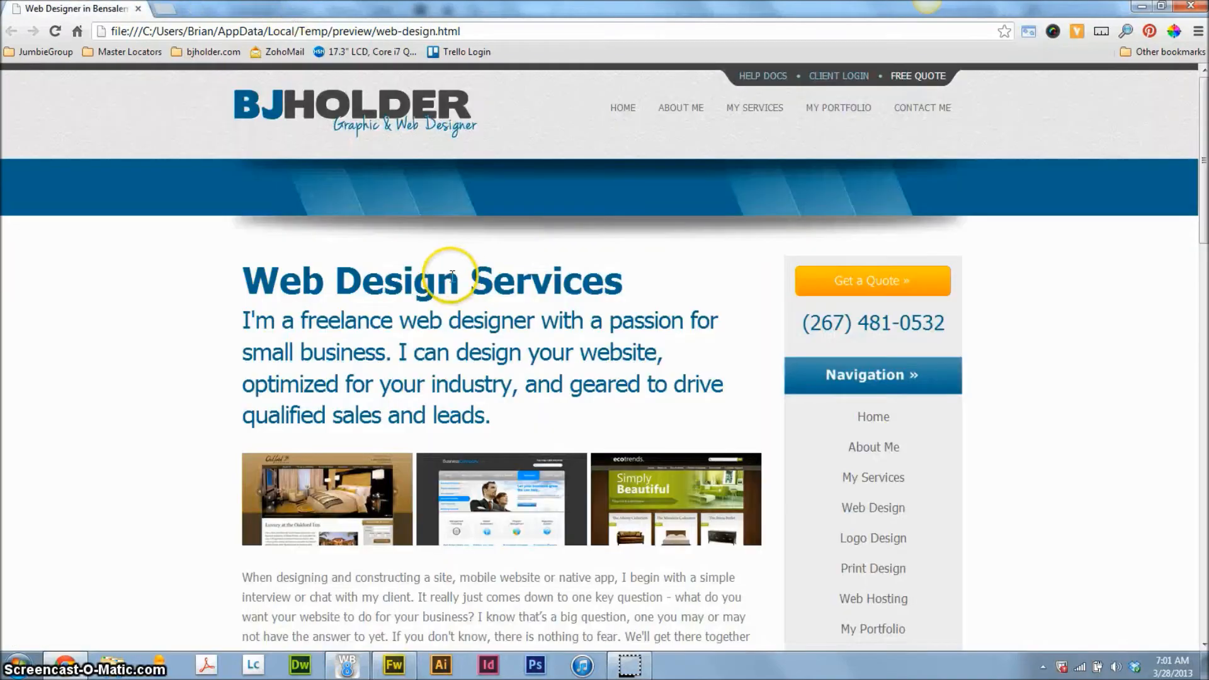
left_click(348, 665)
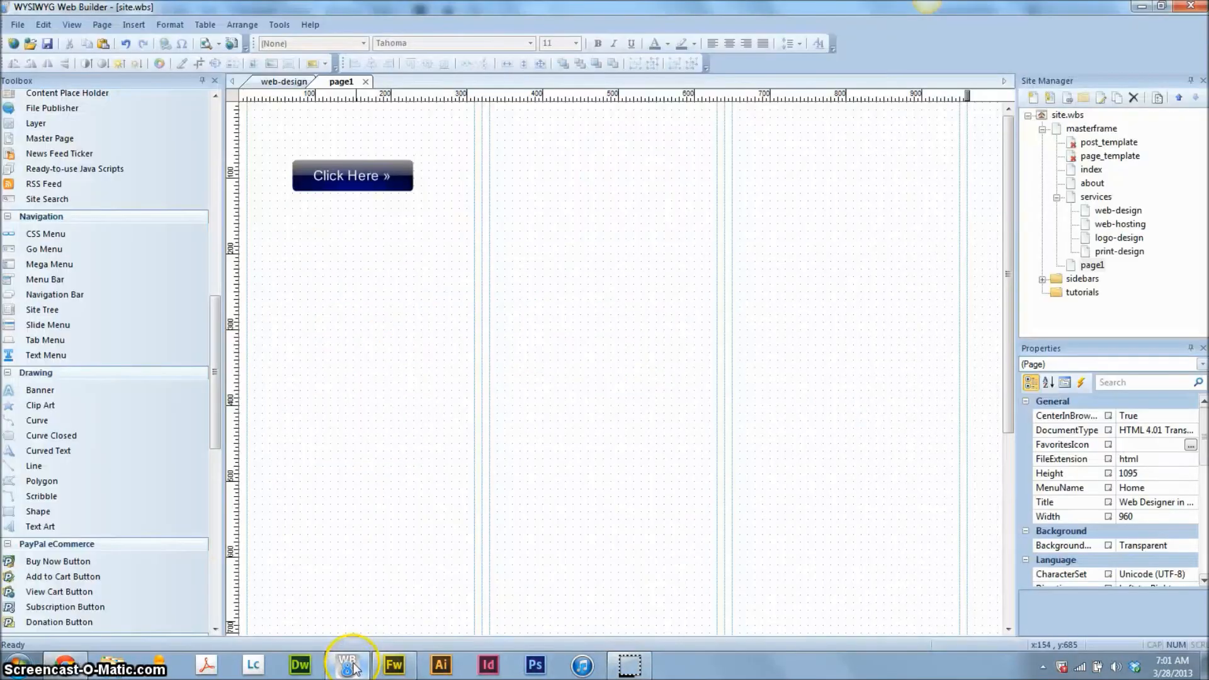
Change the button background to a dark orange to yellow gradient.
double_click(351, 175)
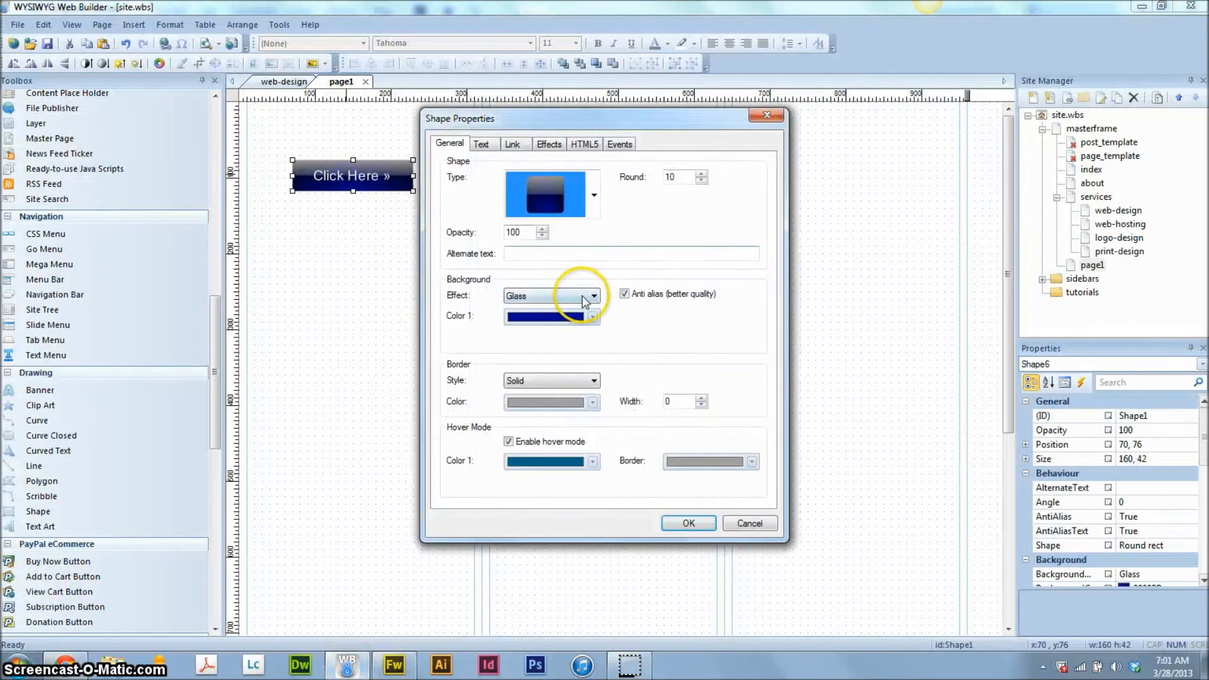
left_click(593, 295)
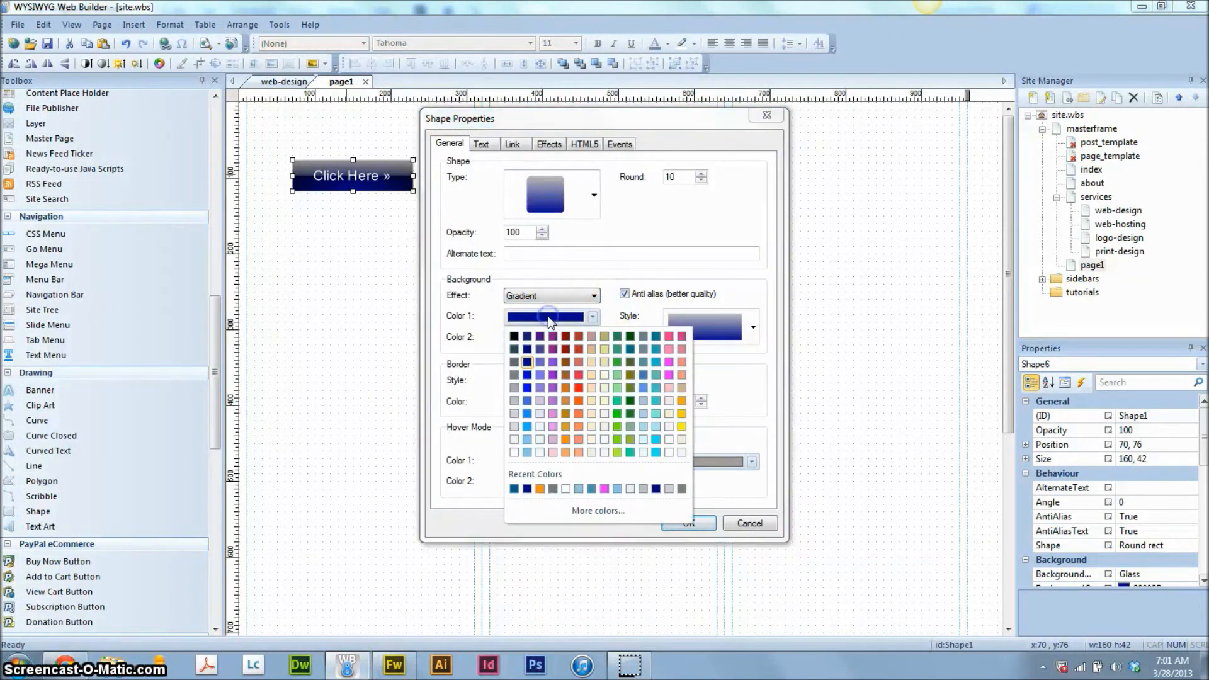
mouse_move(539, 489)
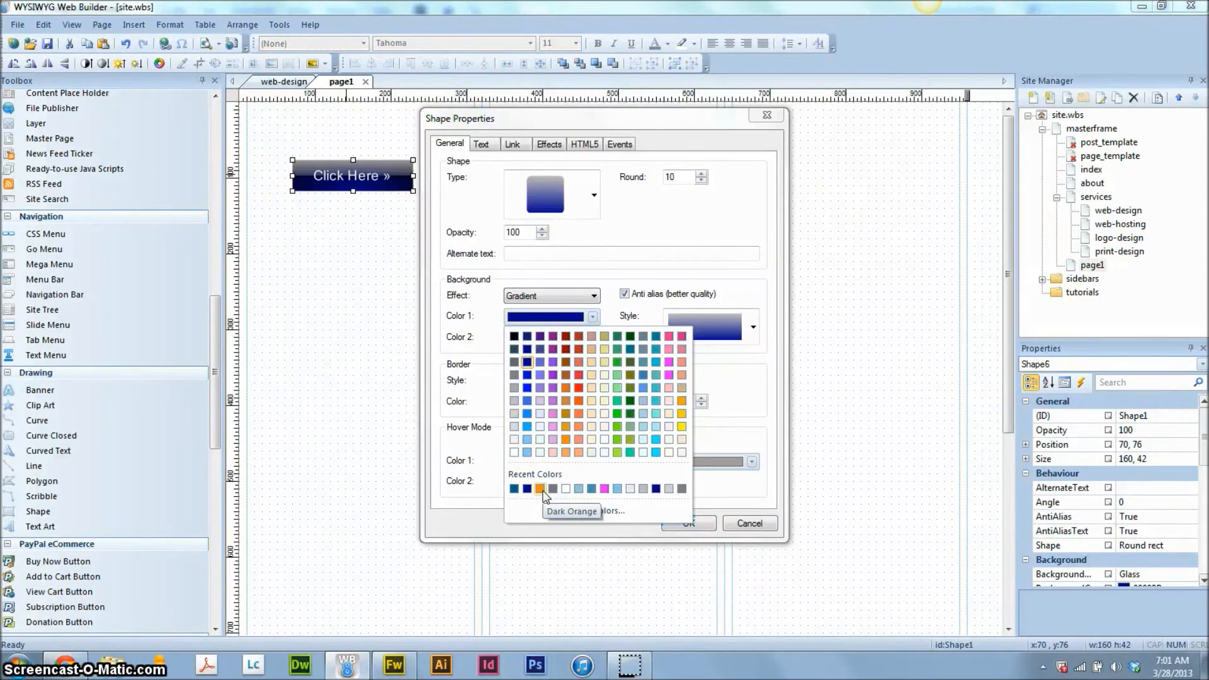
left_click(538, 488)
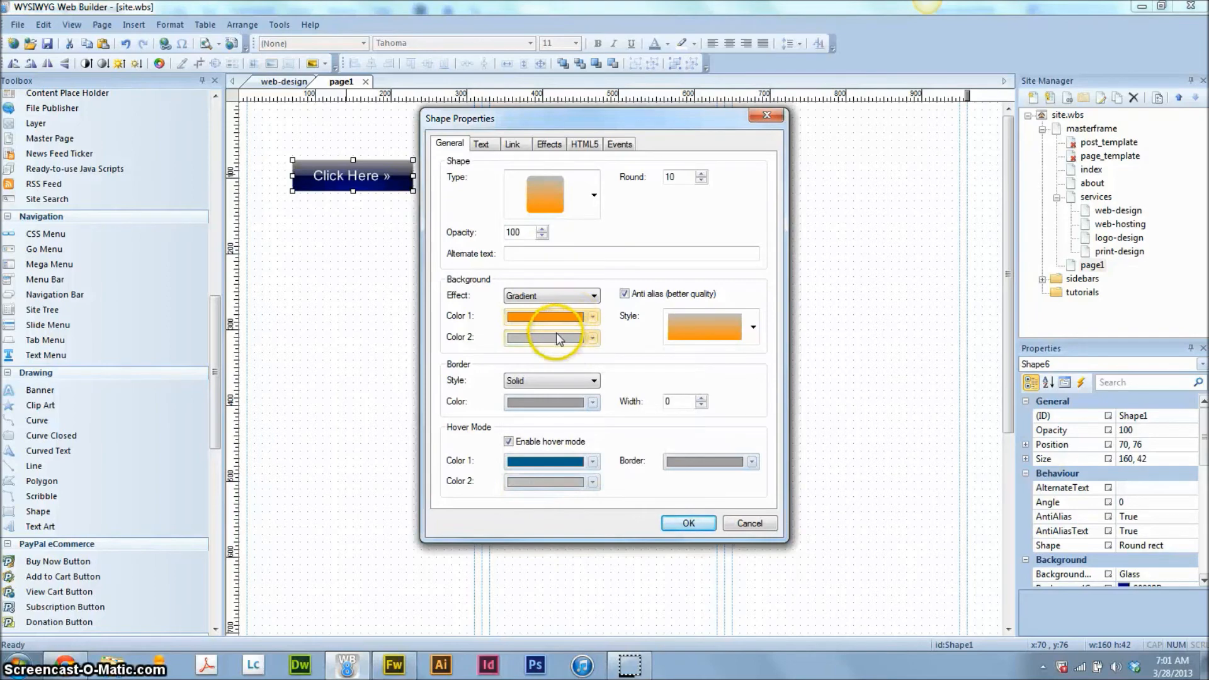
left_click(593, 337)
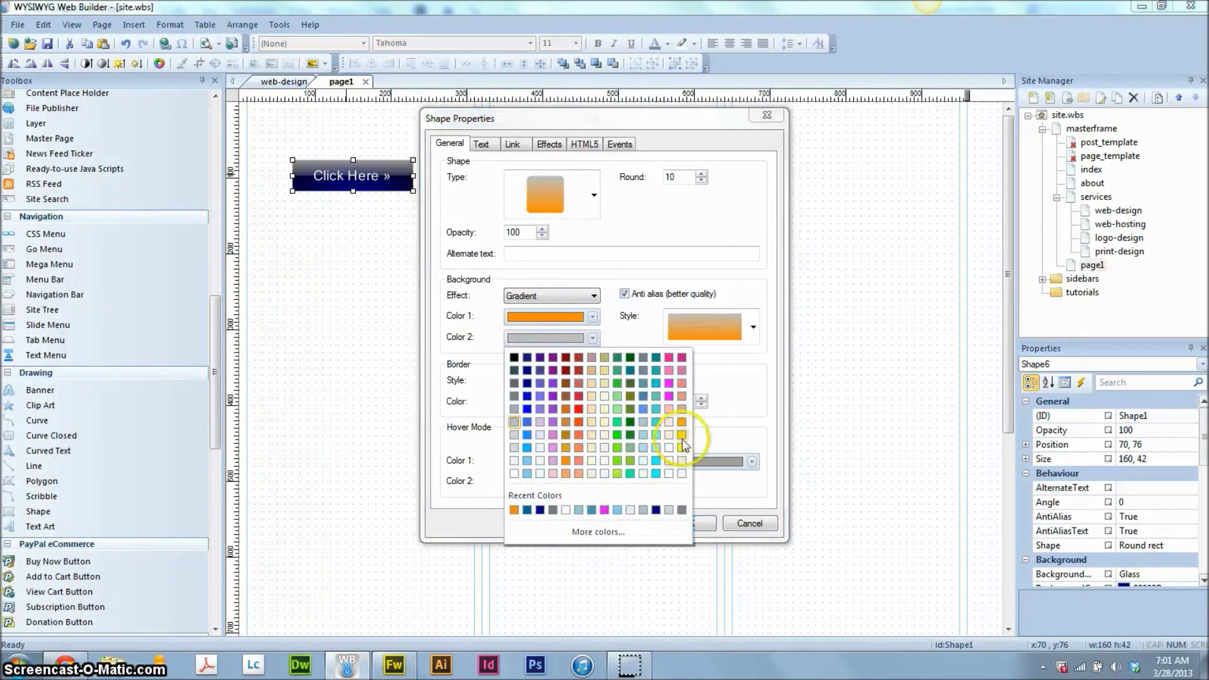
left_click(668, 432)
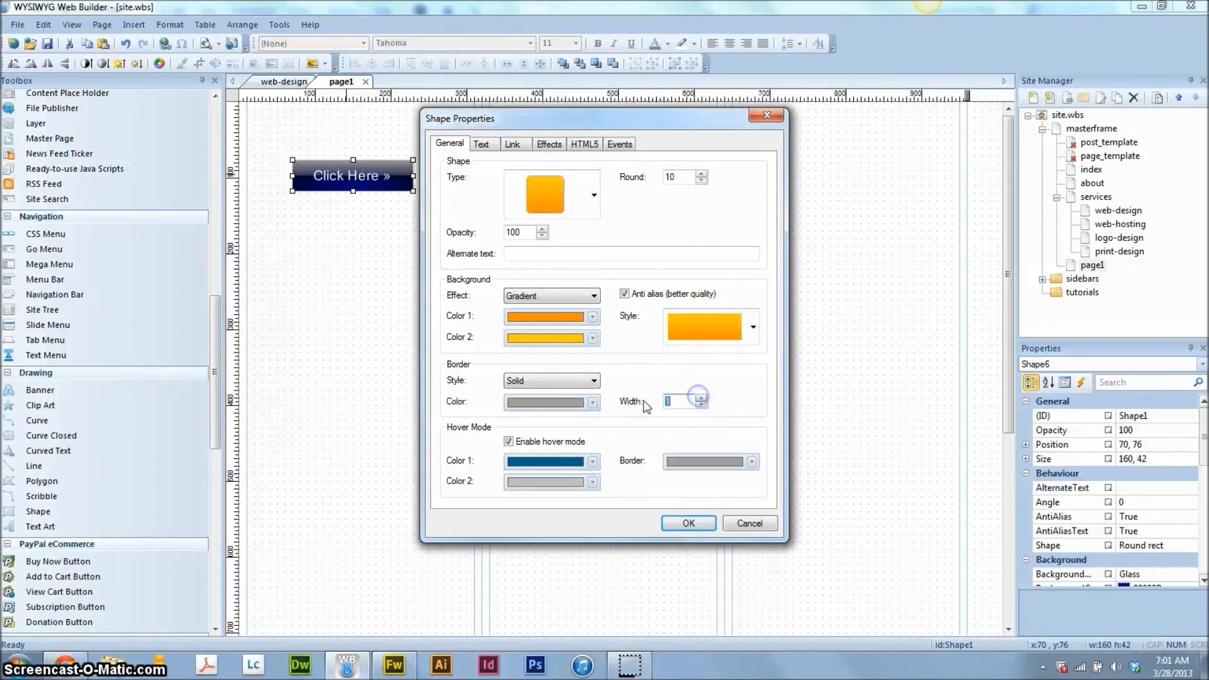
Give the button an orange border, orange hover colours and orange hover border, then apply.
left_click(591, 401)
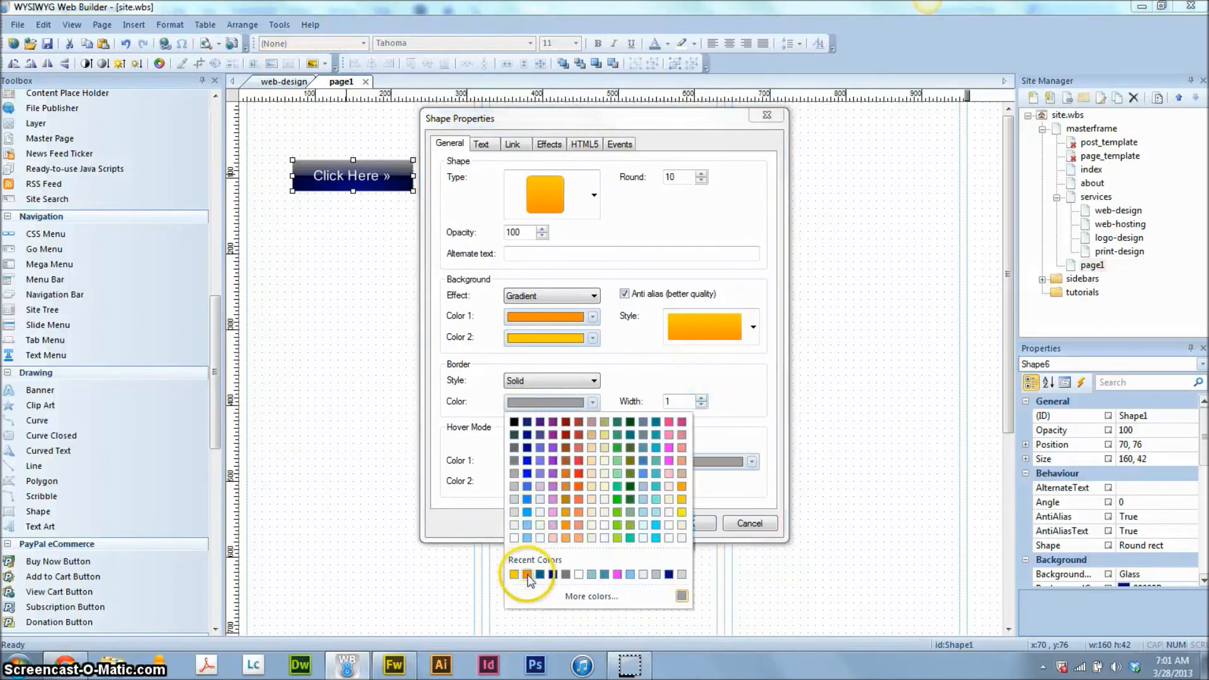
left_click(528, 574)
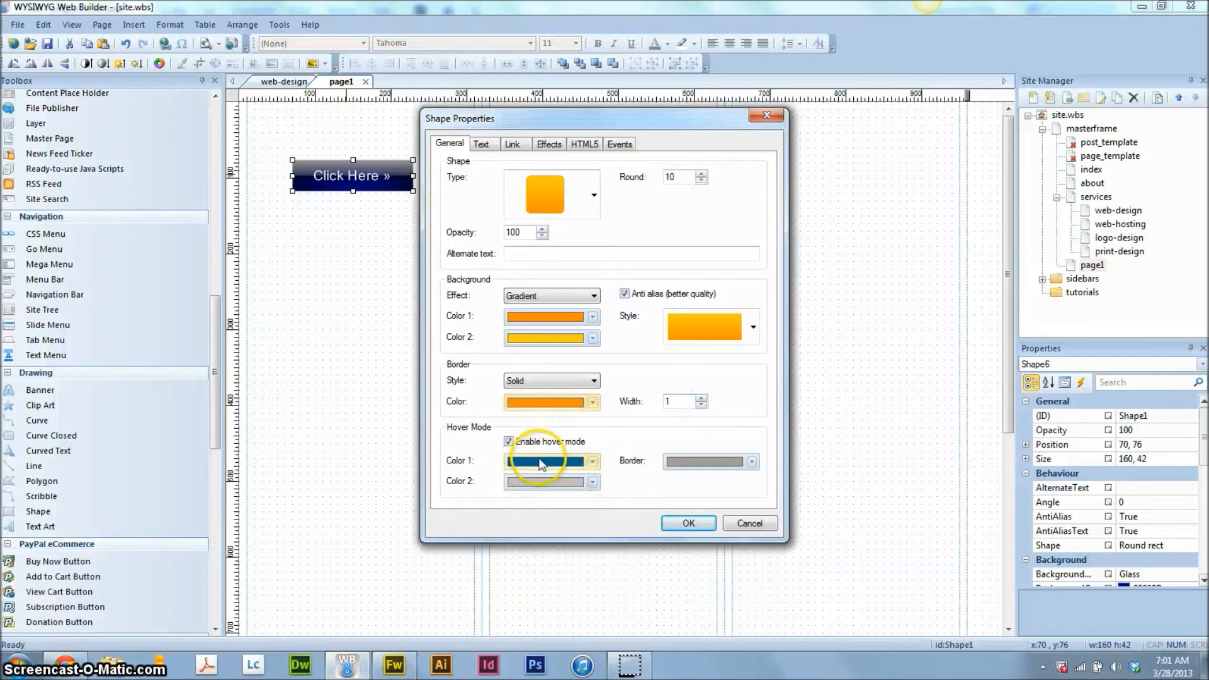
left_click(591, 460)
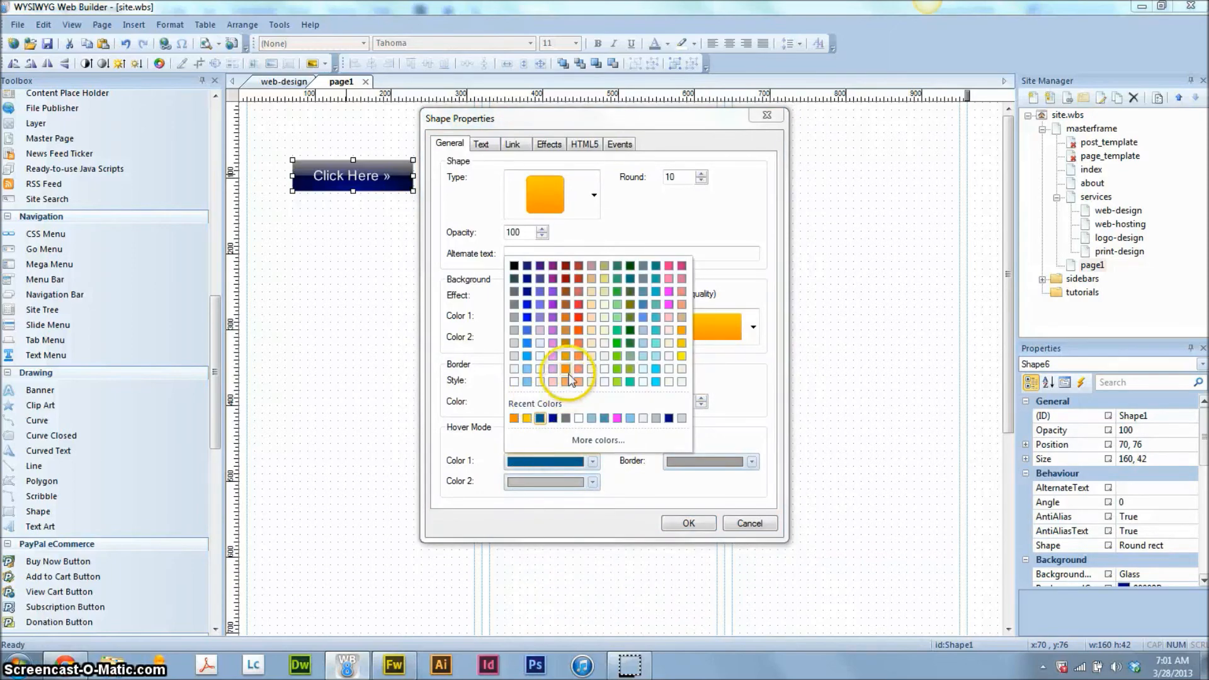
mouse_move(684, 333)
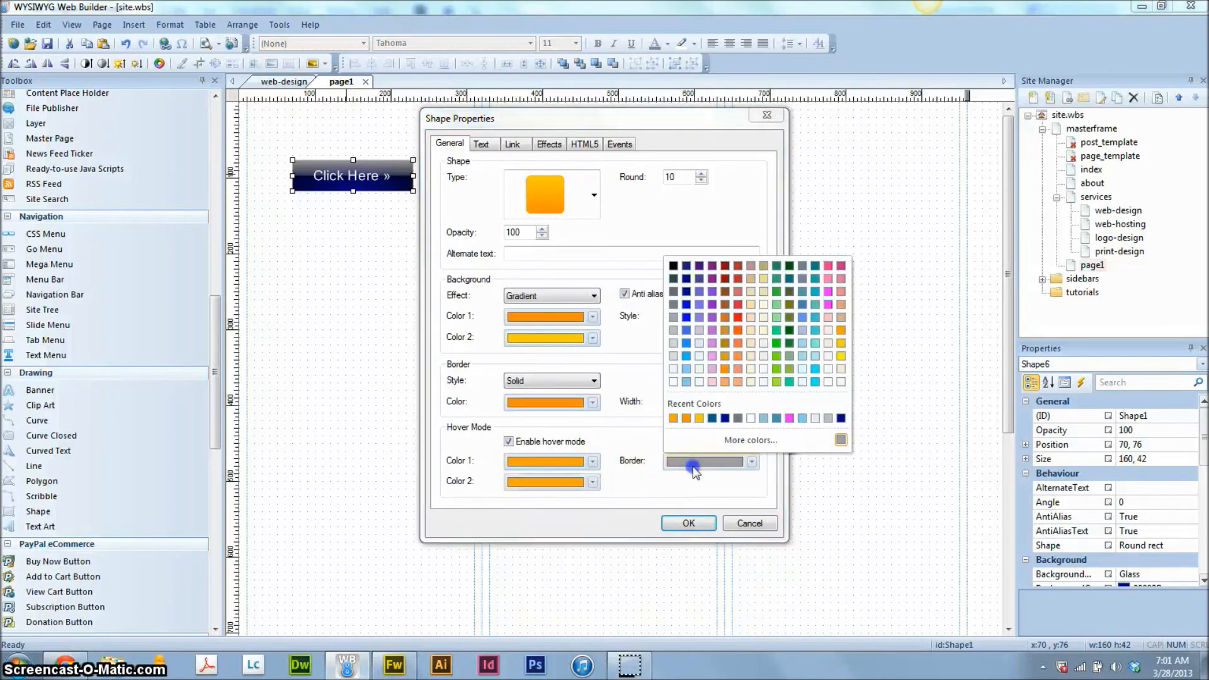
left_click(697, 432)
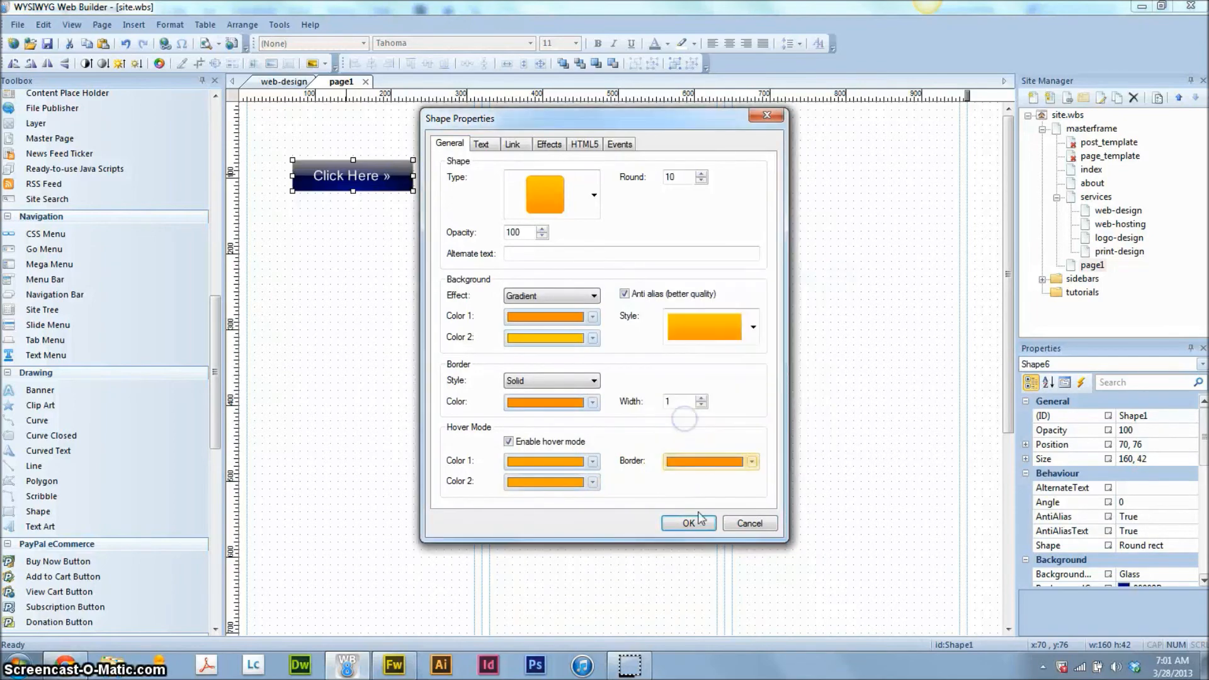
left_click(481, 143)
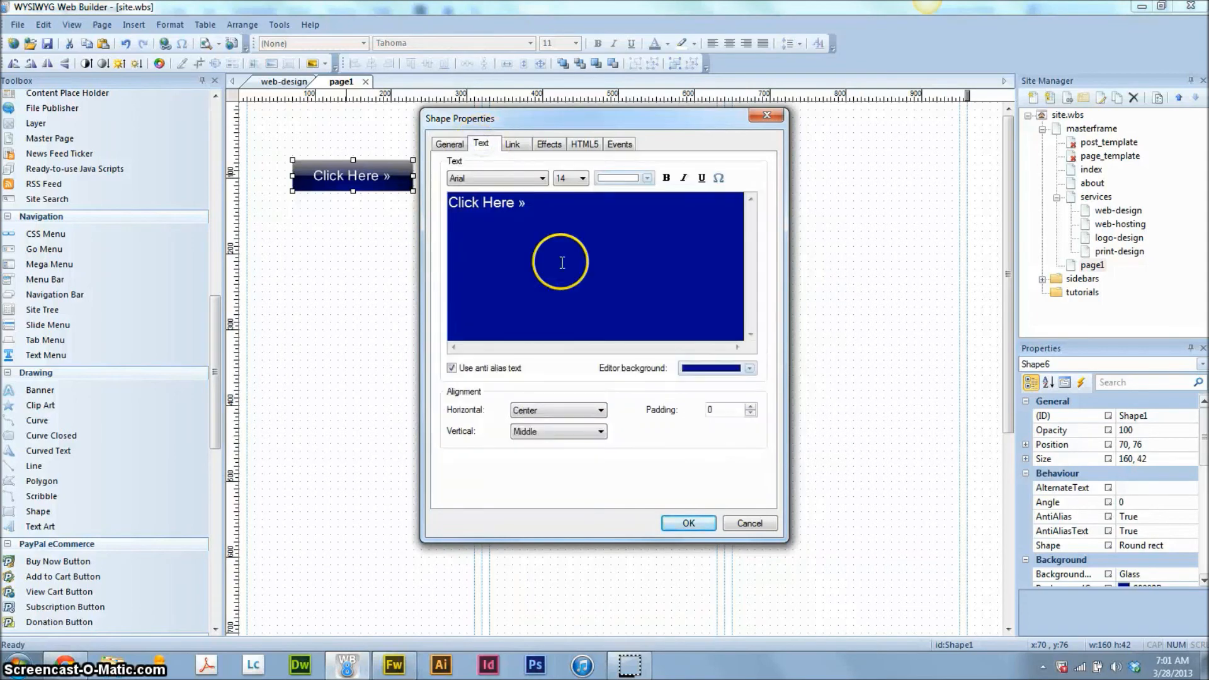
left_click(449, 143)
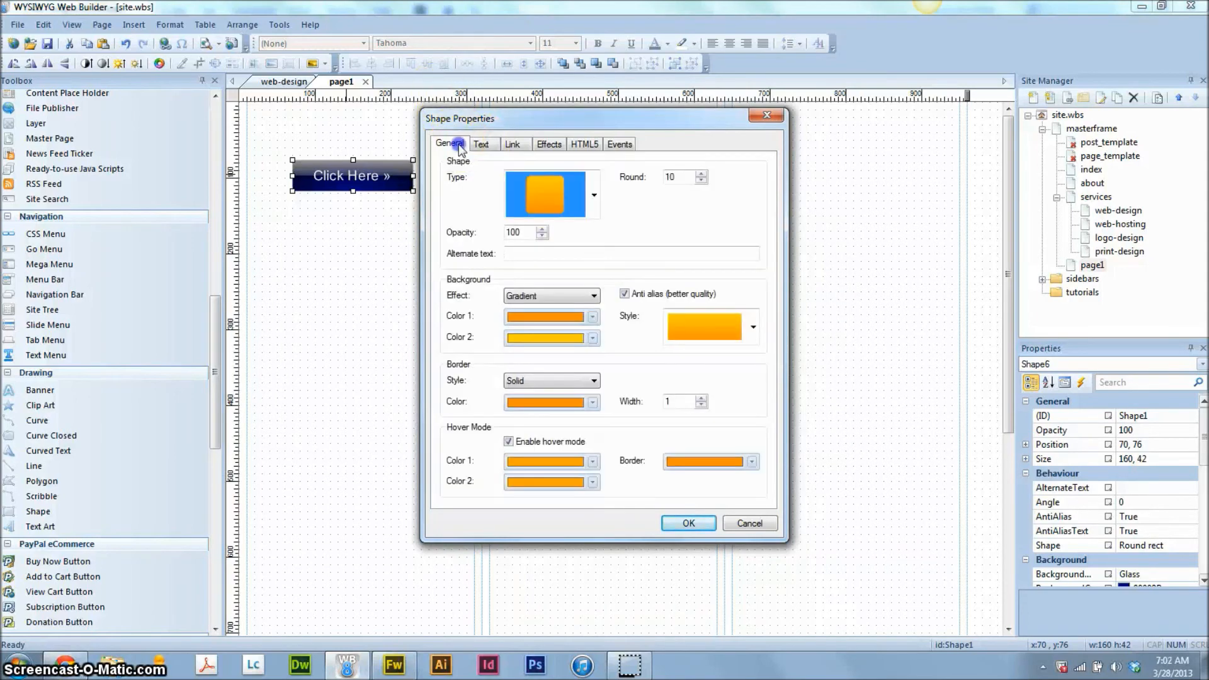
left_click(687, 523)
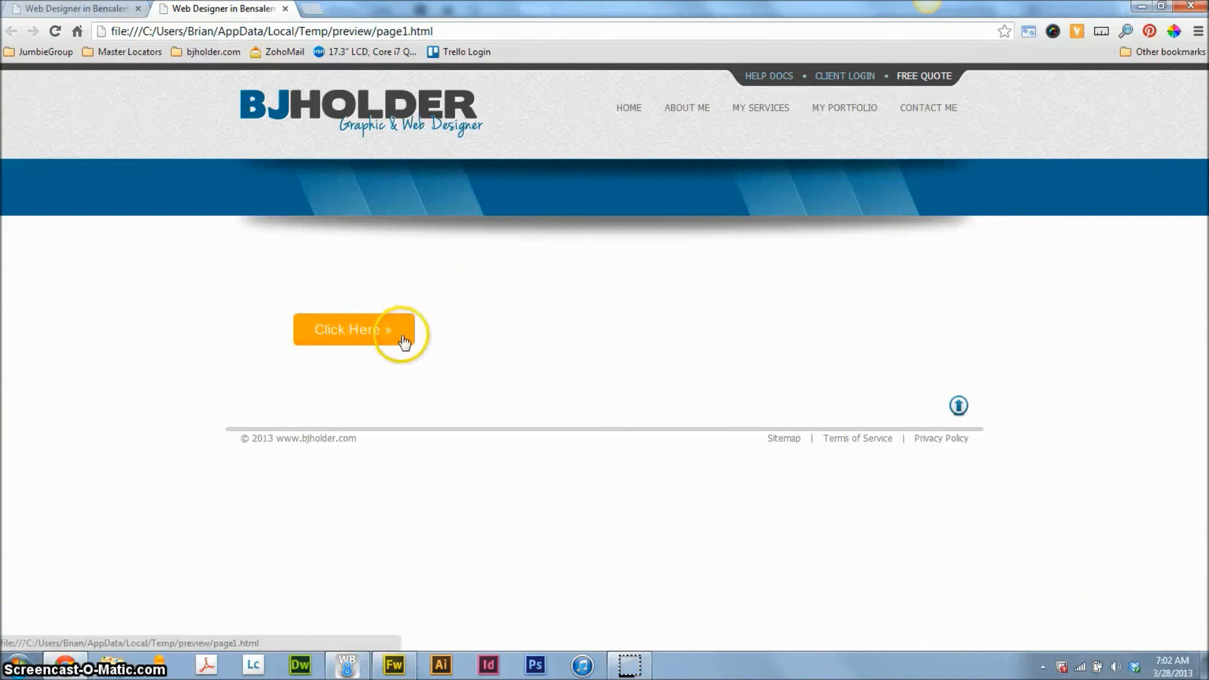
Try the orange 'Click Here »' button in the browser preview, then return to Web Builder.
left_click(354, 329)
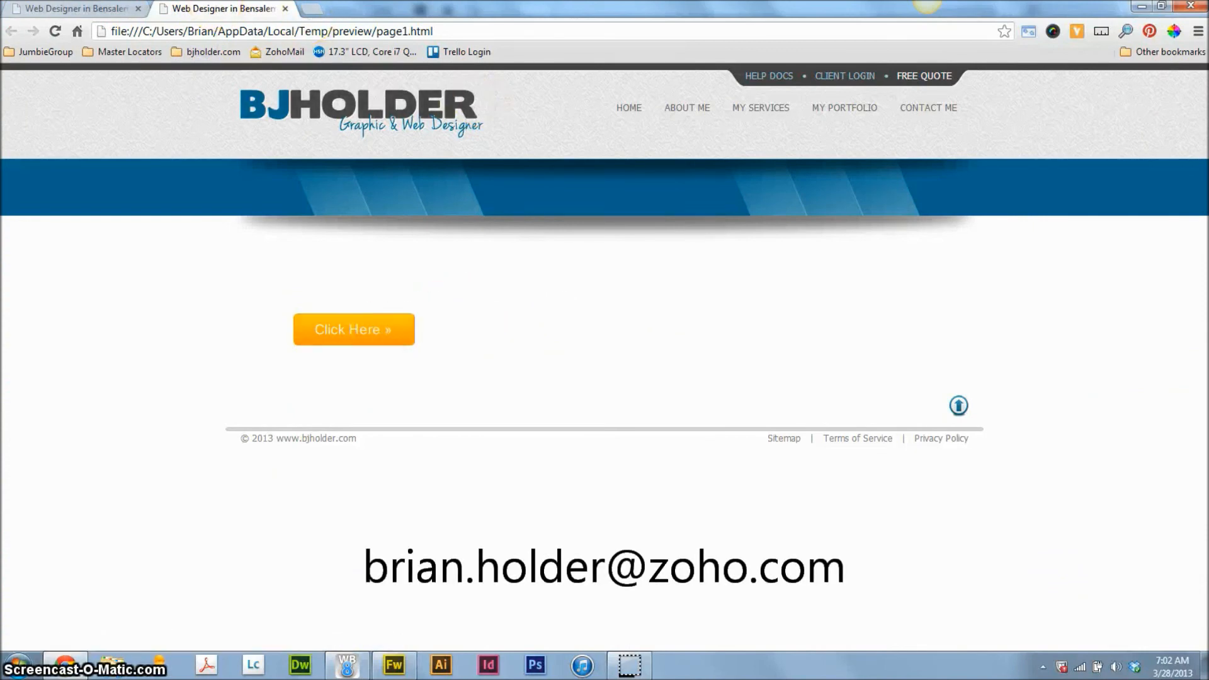
left_click(354, 329)
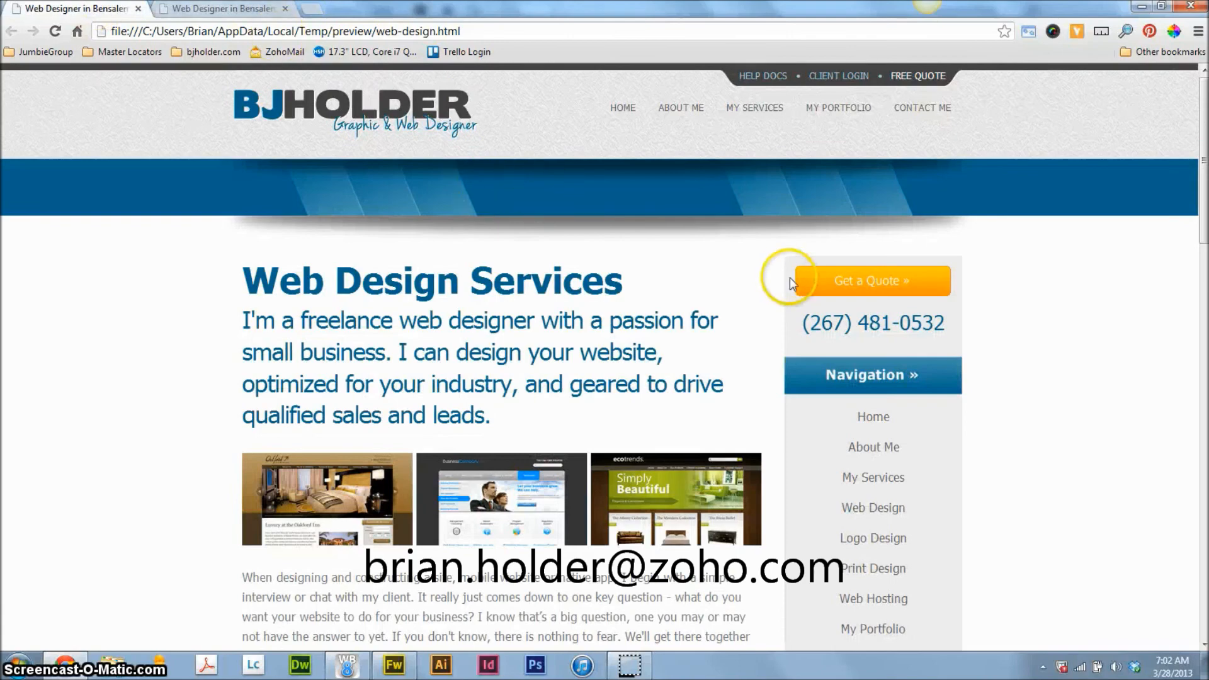
scroll("down", 3)
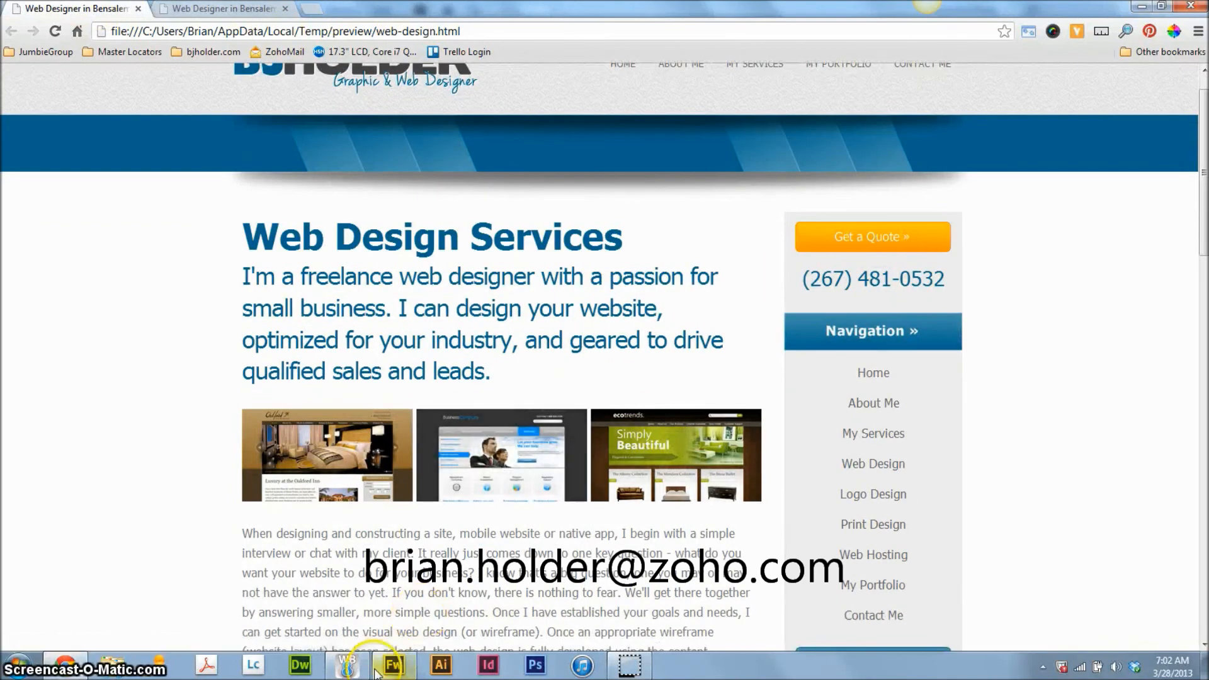
mouse_move(348, 665)
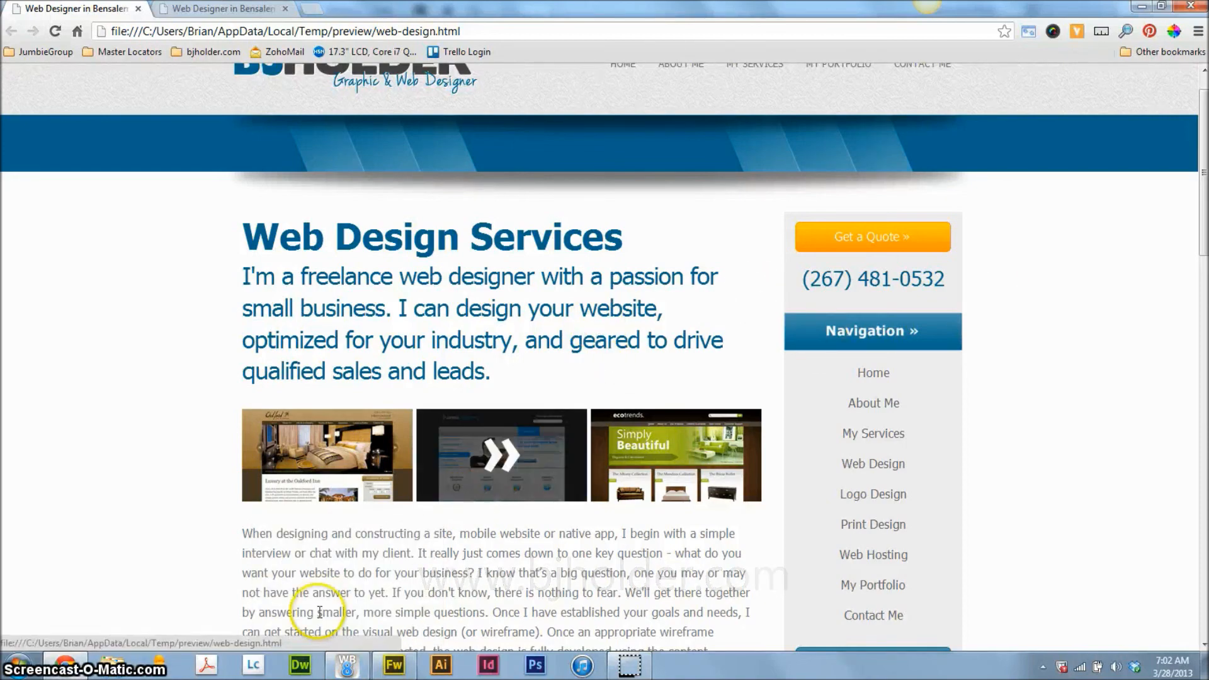
left_click(346, 665)
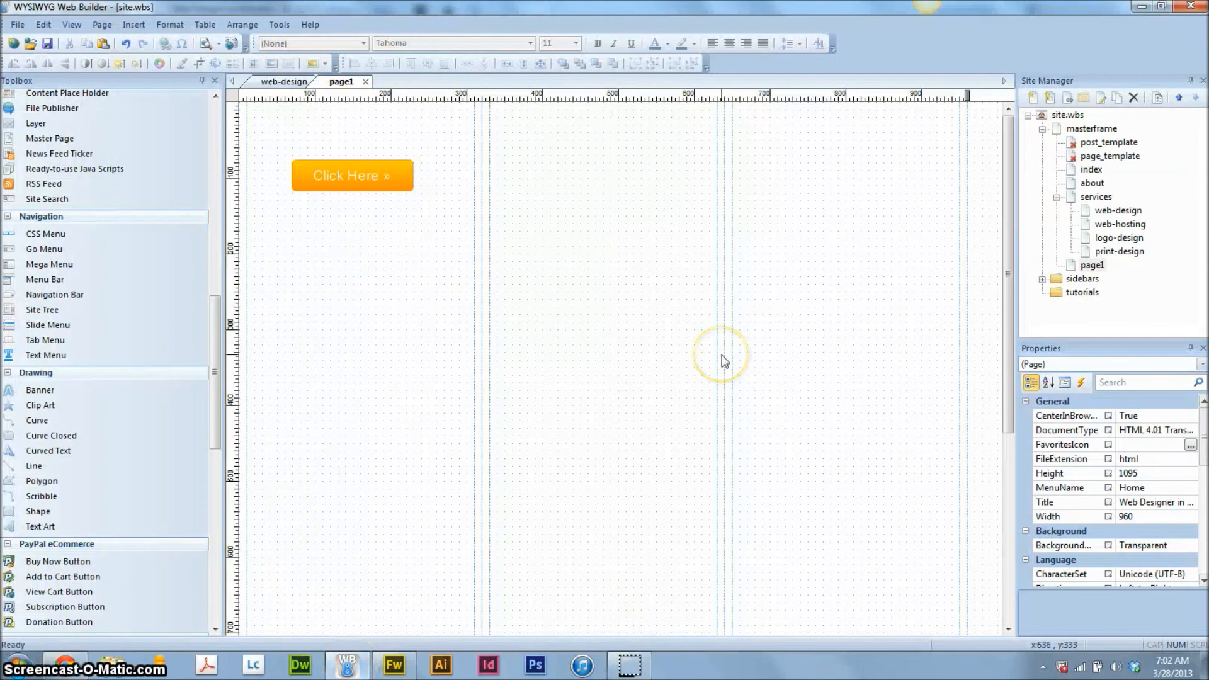